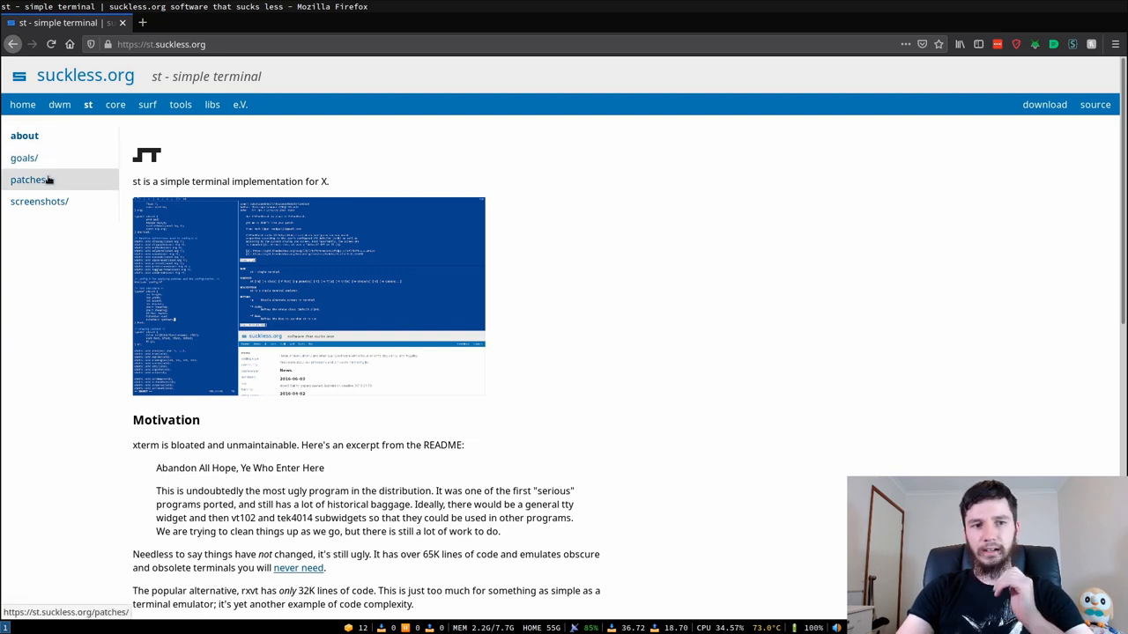
# - From the st patches list, save the 20190331 scrollback diff via Save Link As
pyautogui.click(28, 179)
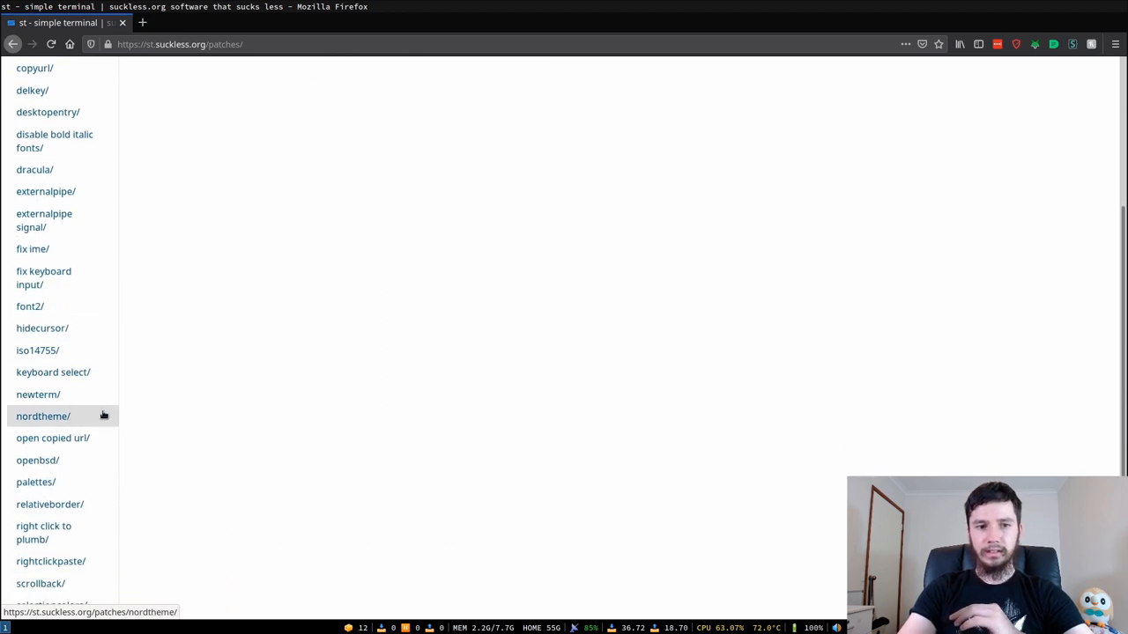
pyautogui.scroll(-3)
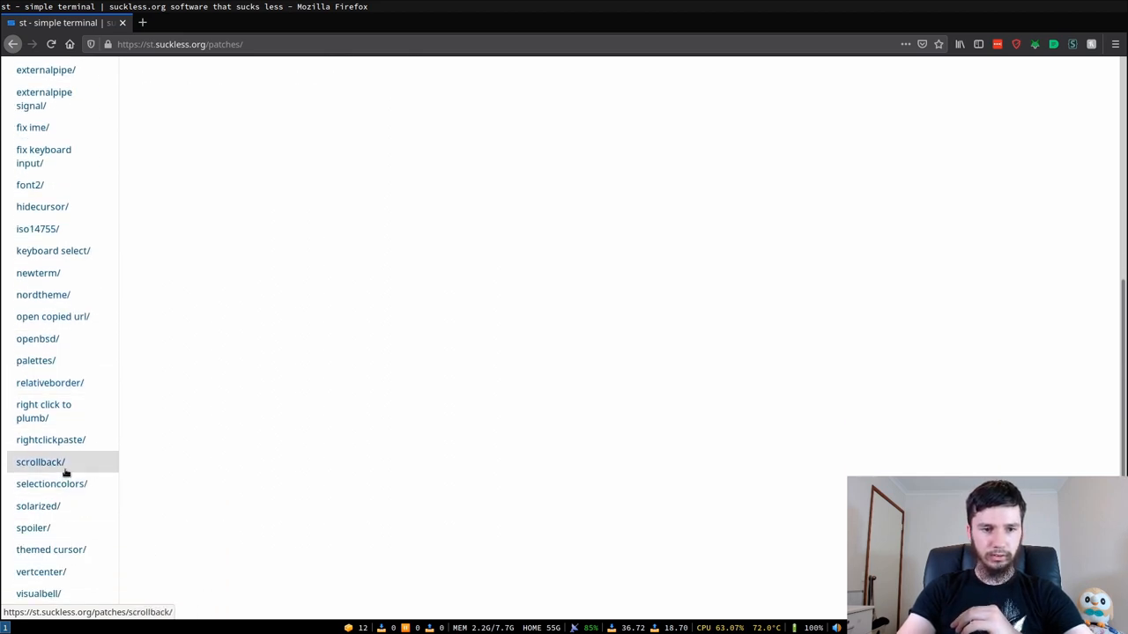
pyautogui.click(39, 462)
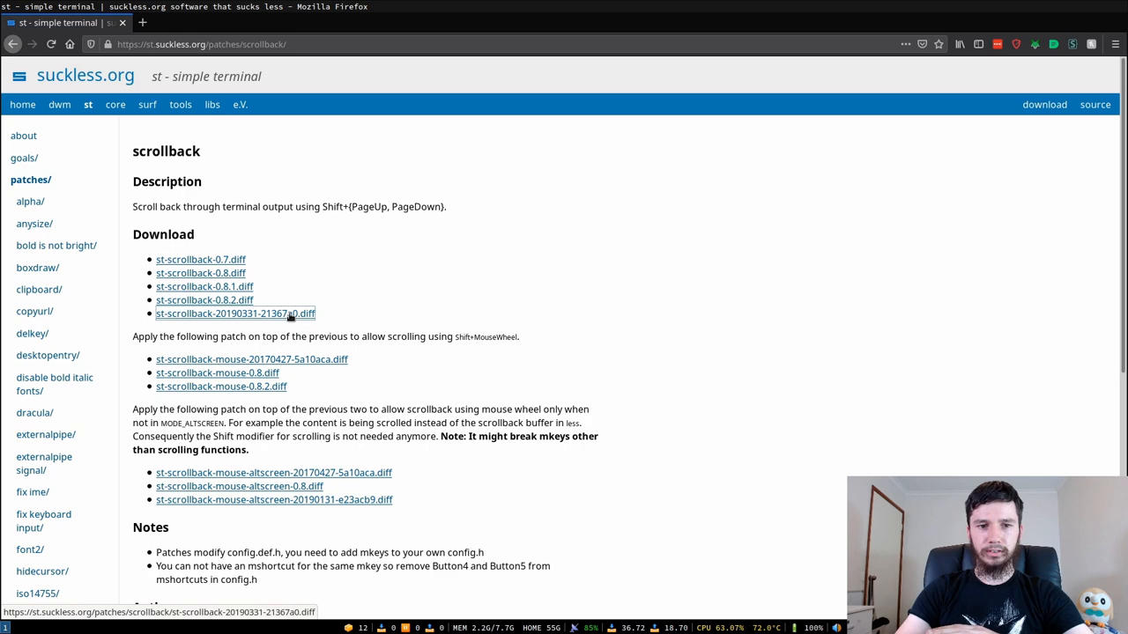
pyautogui.rightClick(236, 314)
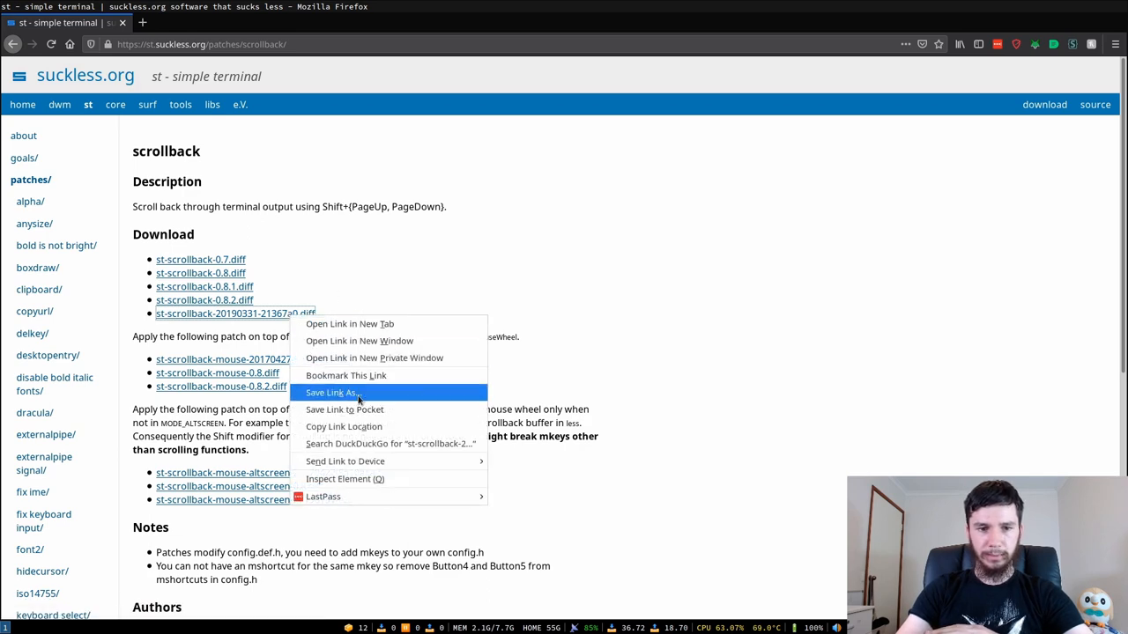
pyautogui.click(331, 391)
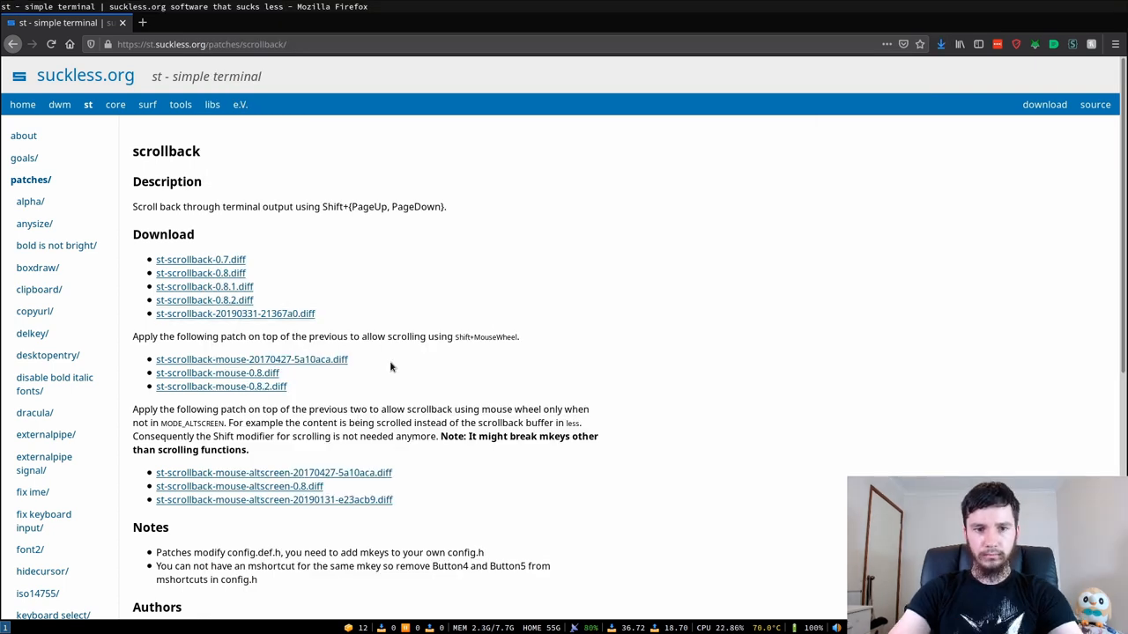
# - Save the scrollback mouse 0.8.2 diff into the st folder as well
pyautogui.rightClick(222, 386)
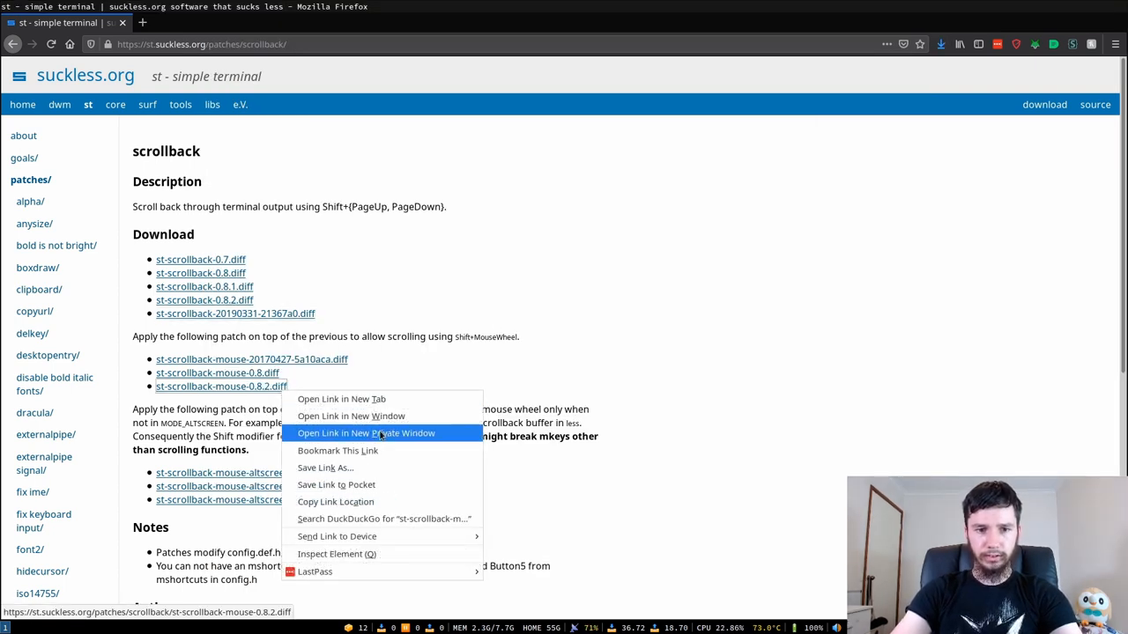
pyautogui.click(414, 310)
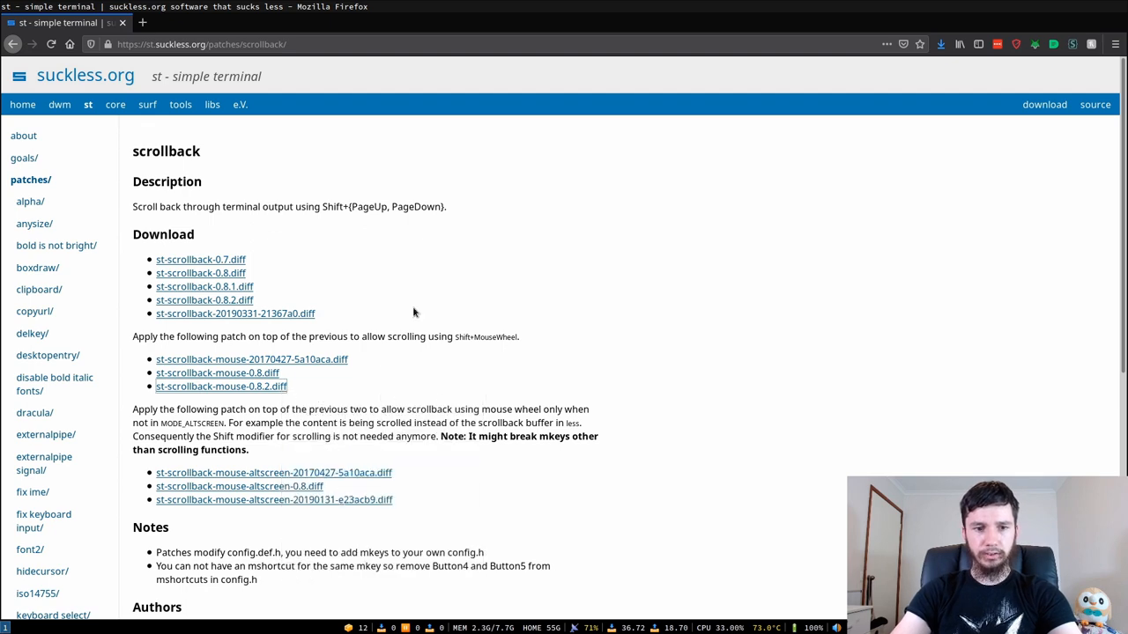
pyautogui.click(220, 386)
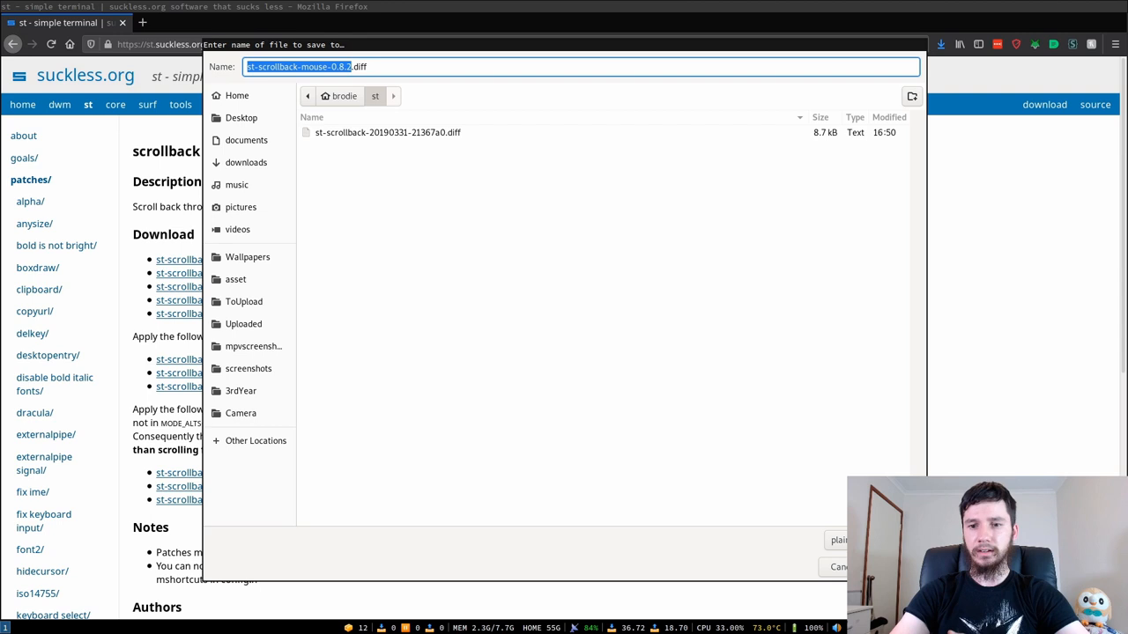
pyautogui.click(838, 568)
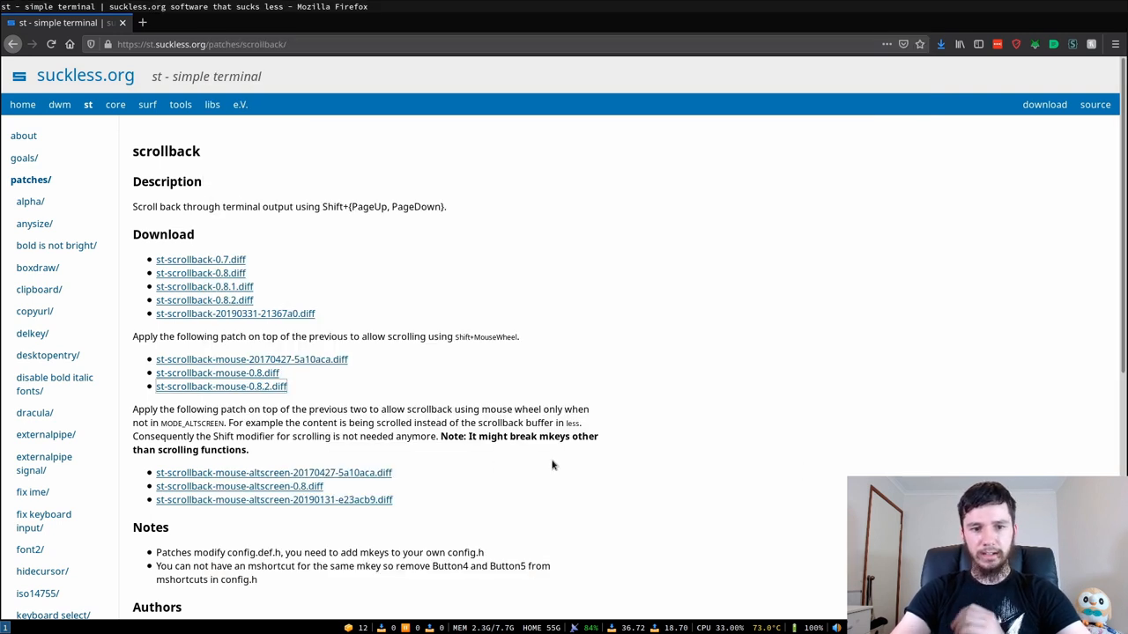
pyautogui.moveTo(479, 462)
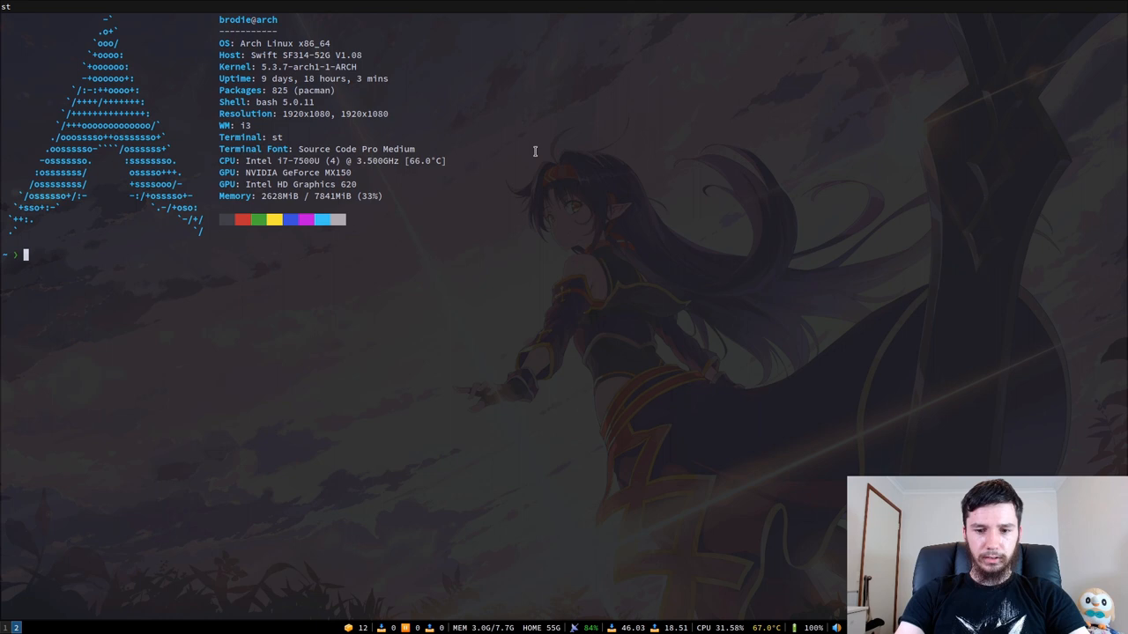
pyautogui.write('cd st')
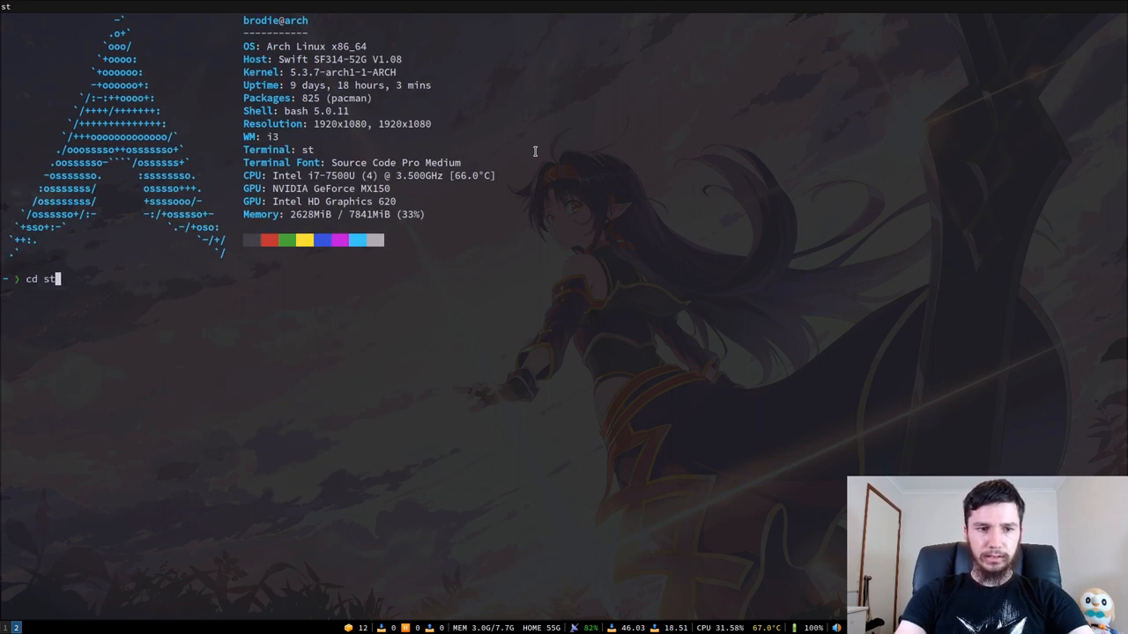
pyautogui.write('patch --')
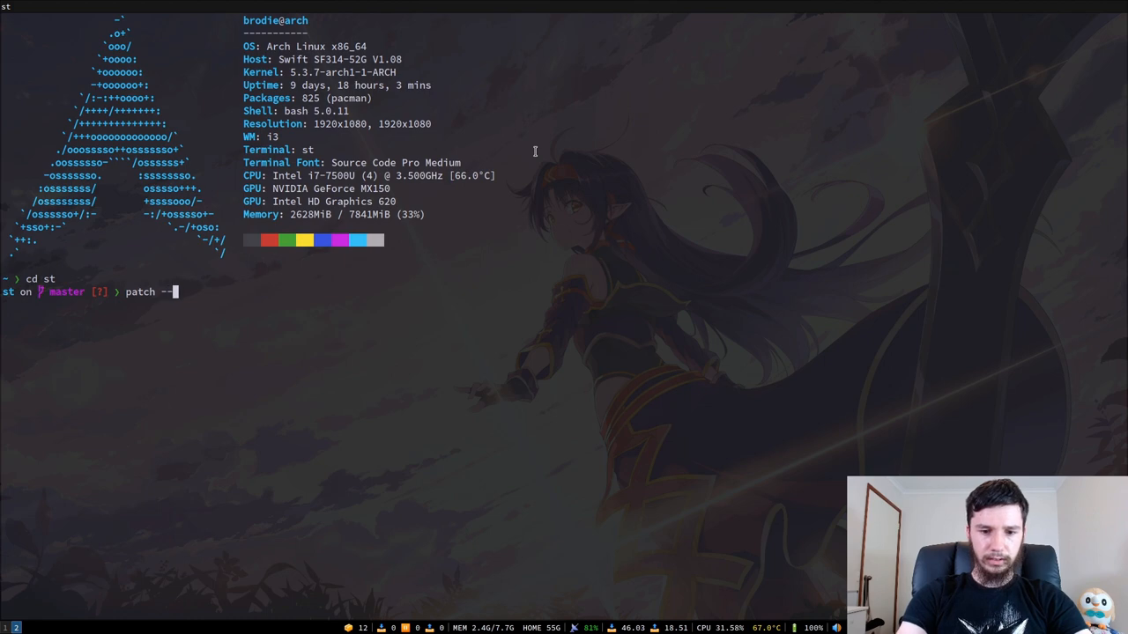
pyautogui.write('merge -')
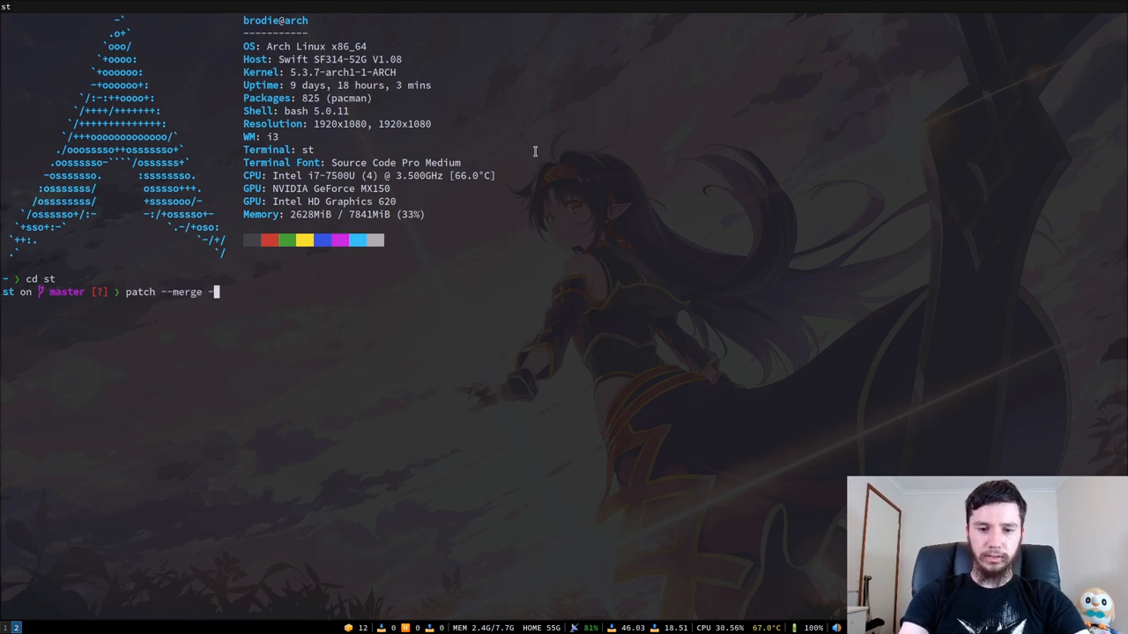
pyautogui.write('i')
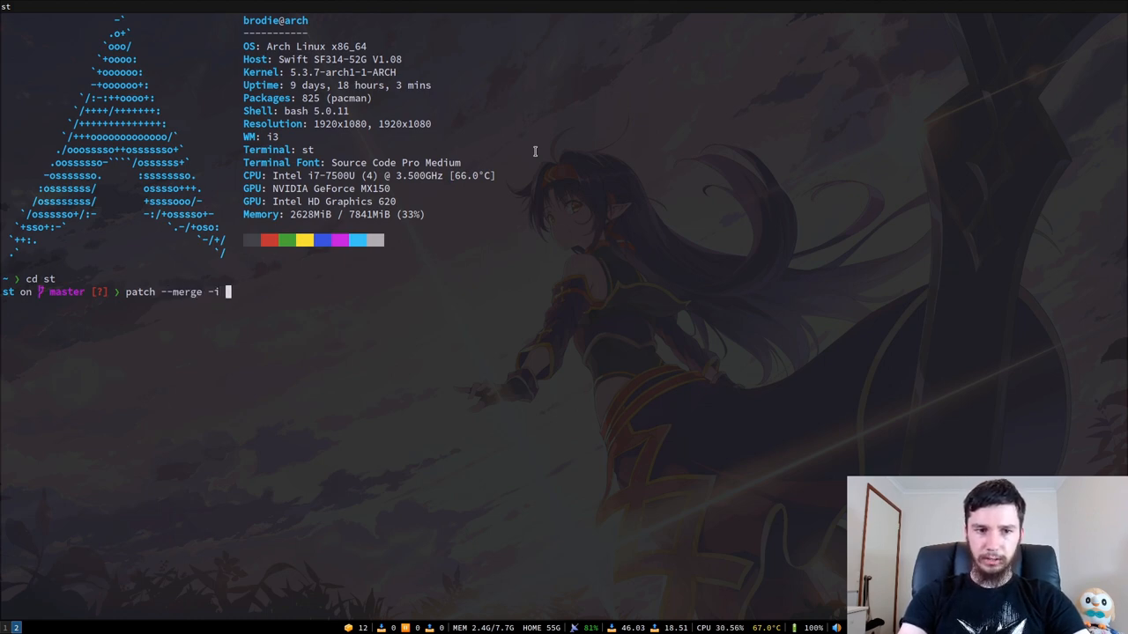
pyautogui.write('st-scrollback-')
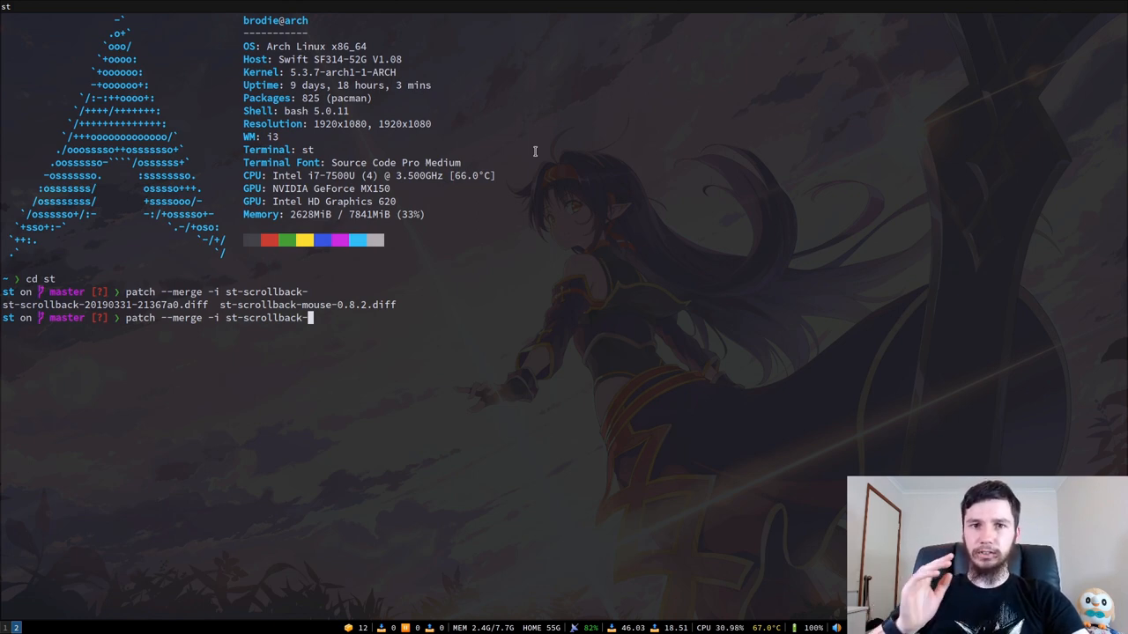
pyautogui.write('s')
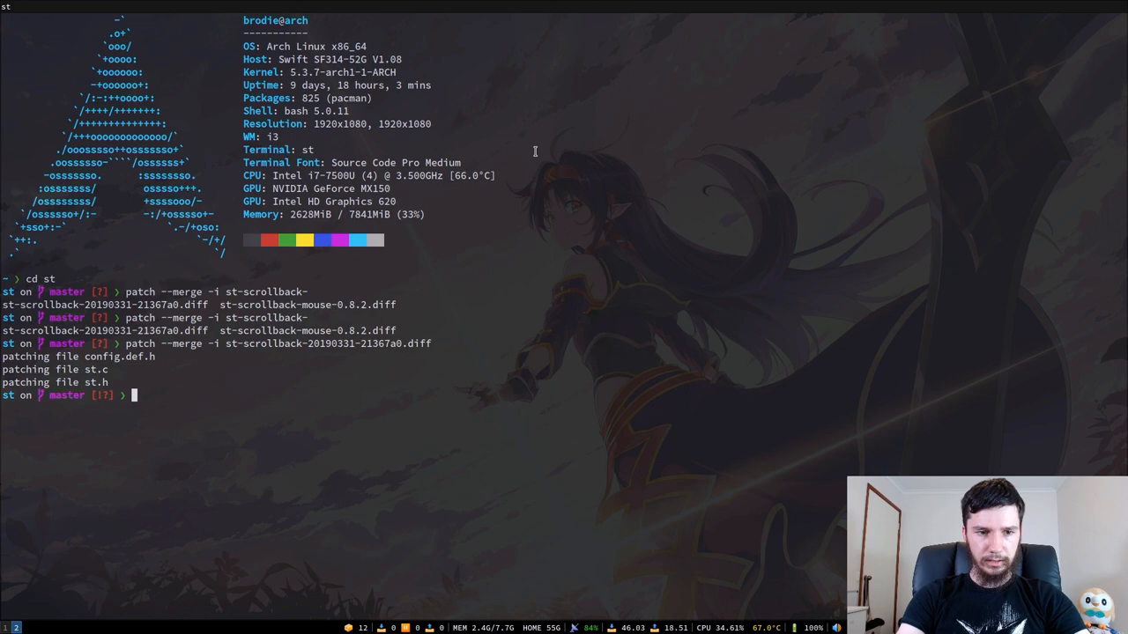
# - Apply st-scrollback-mouse-0.8.2.diff with patch --merge -i, leaving unmerged hunks
pyautogui.write('patch --merge -i')
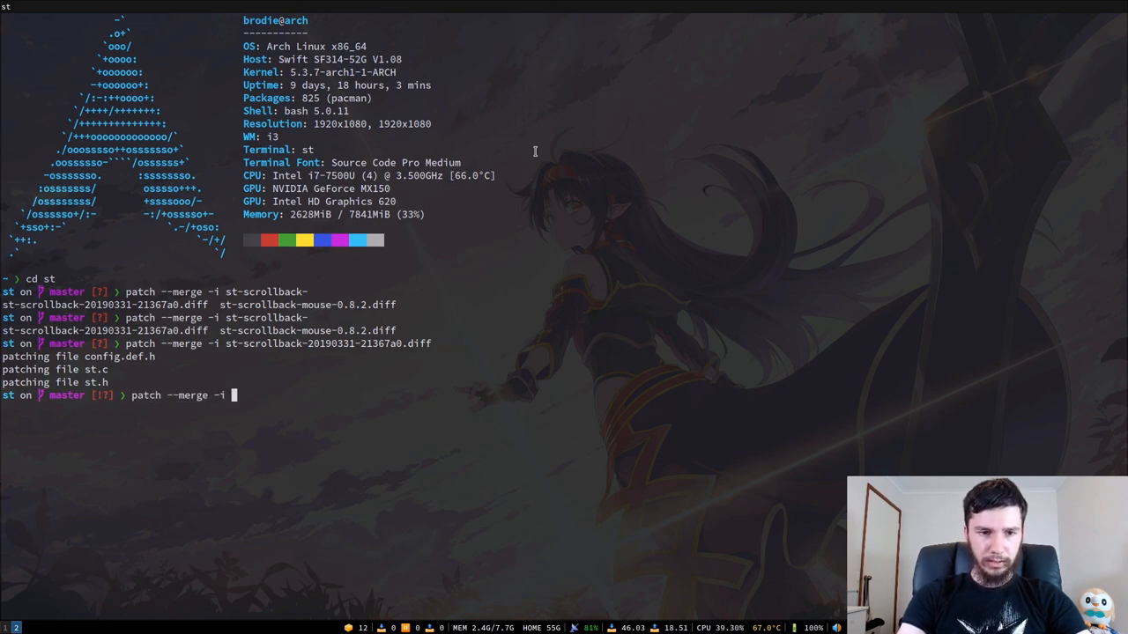
pyautogui.write('st-scrollback-mouse-0.8.2.diff')
pyautogui.write('v')
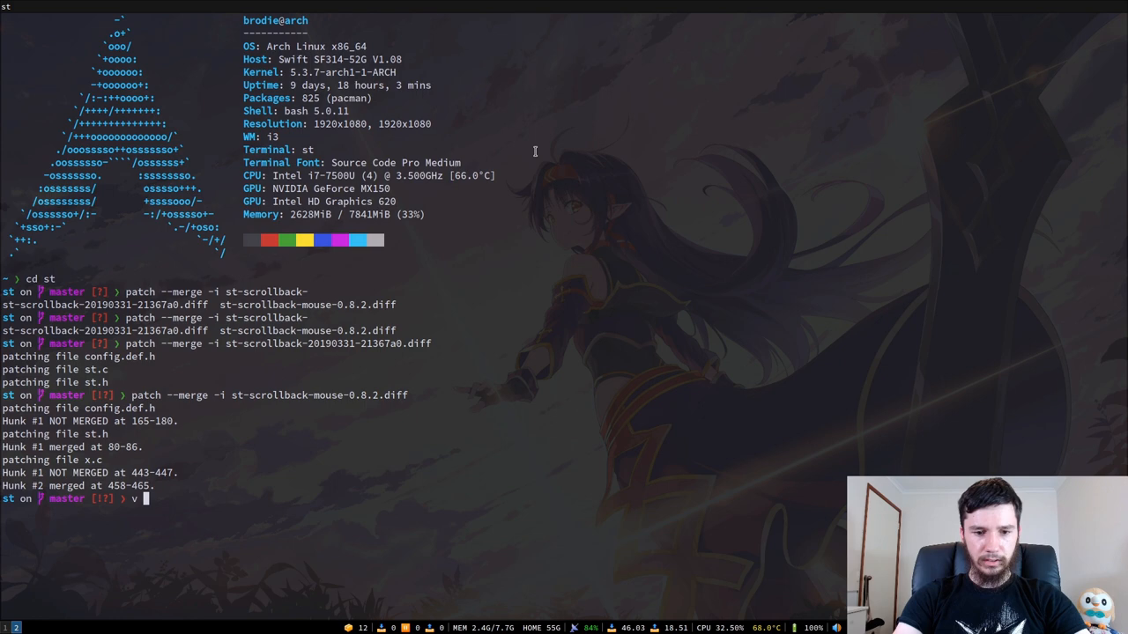
# - Resolve the merge conflict markers in config.def.h and x.c in vim and save
pyautogui.write('con')
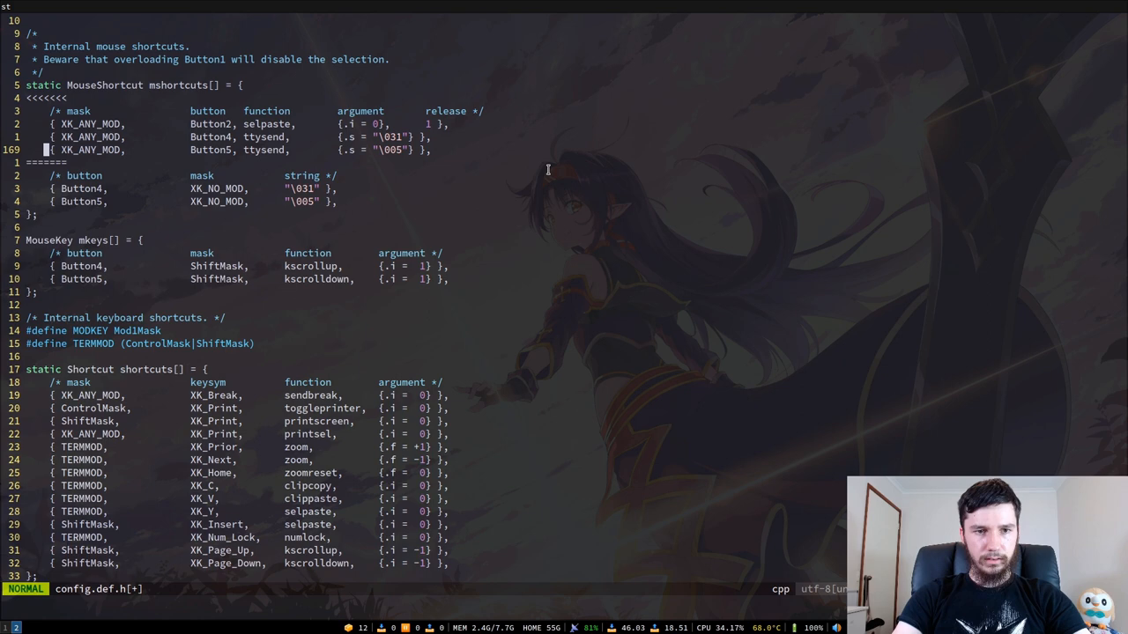
pyautogui.press('V')
pyautogui.write('v x.')
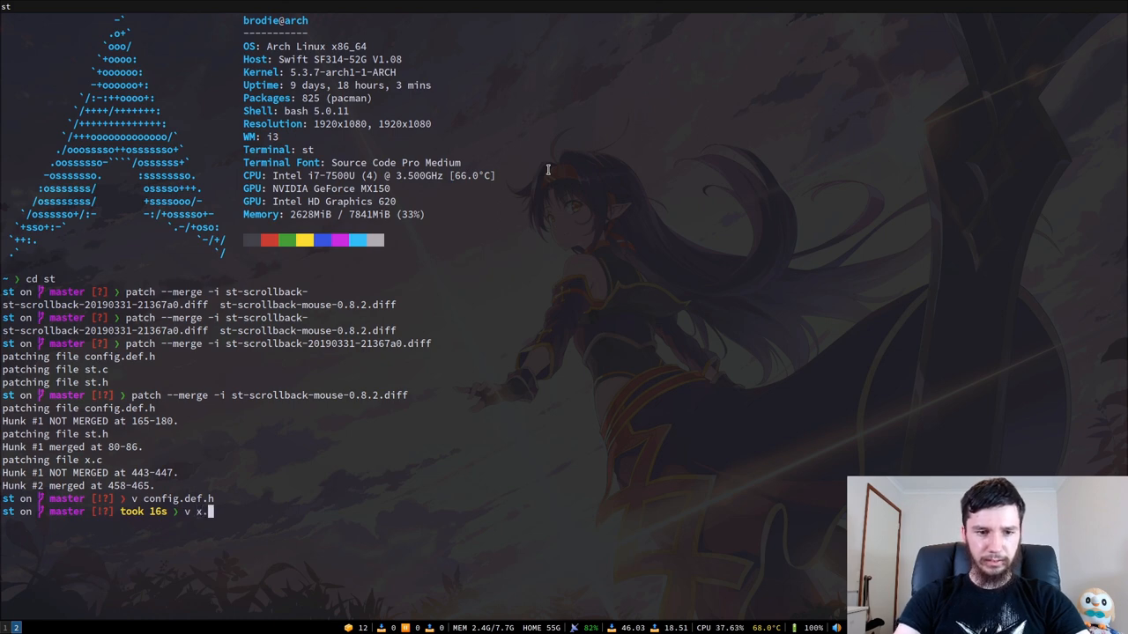
pyautogui.write('c')
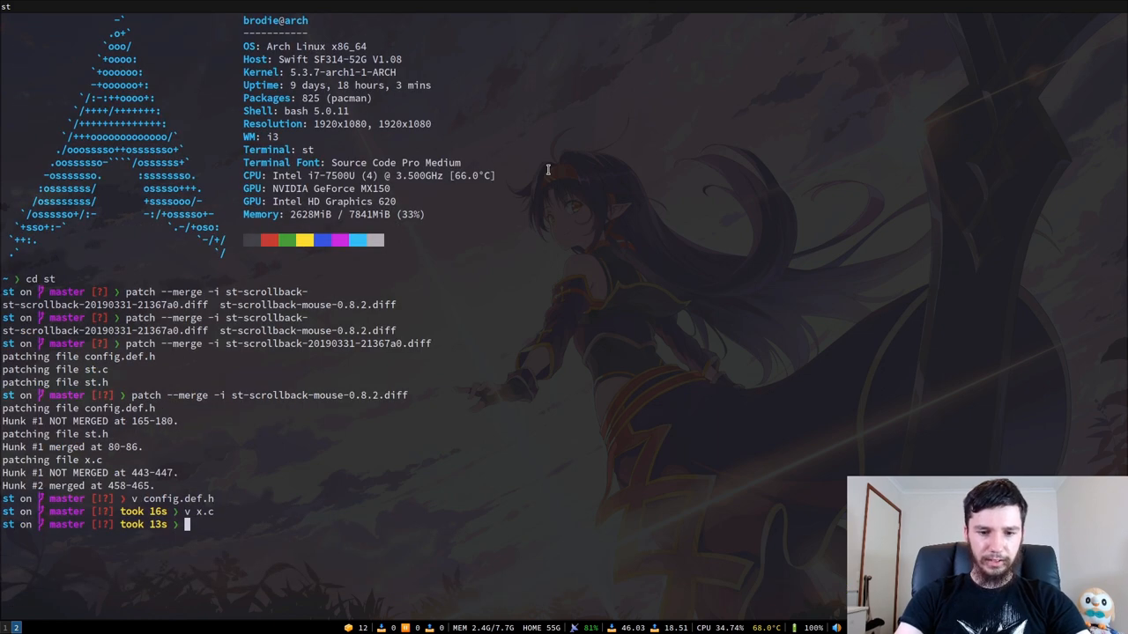
# - Run sudo make clean install to rebuild and install st
pyautogui.write('sudo make')
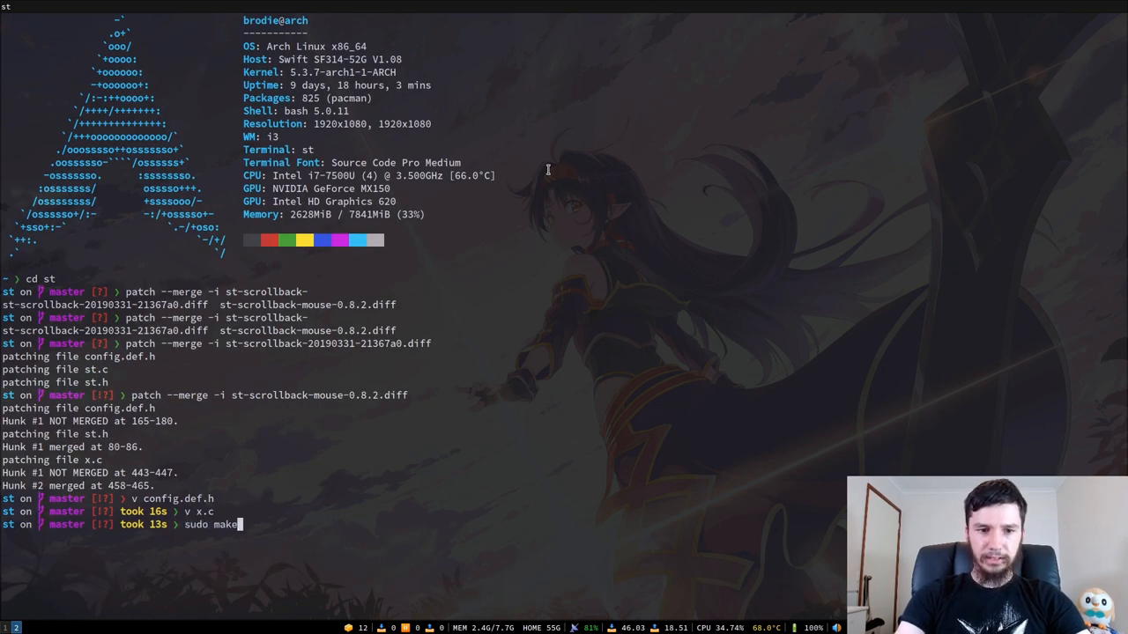
pyautogui.write('clean')
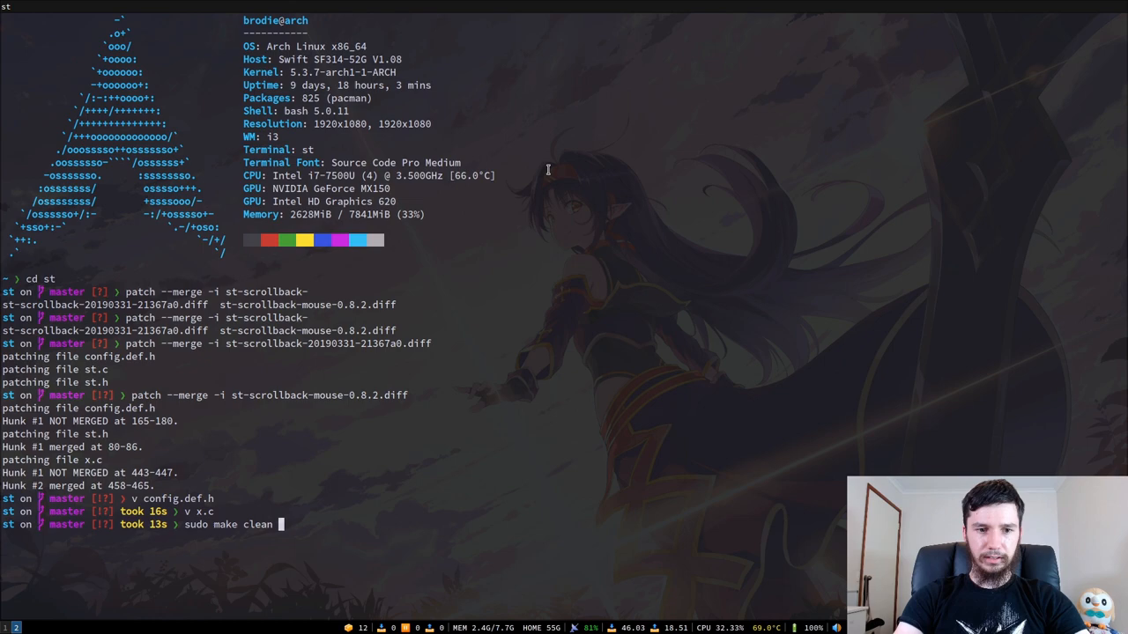
pyautogui.press('Return')
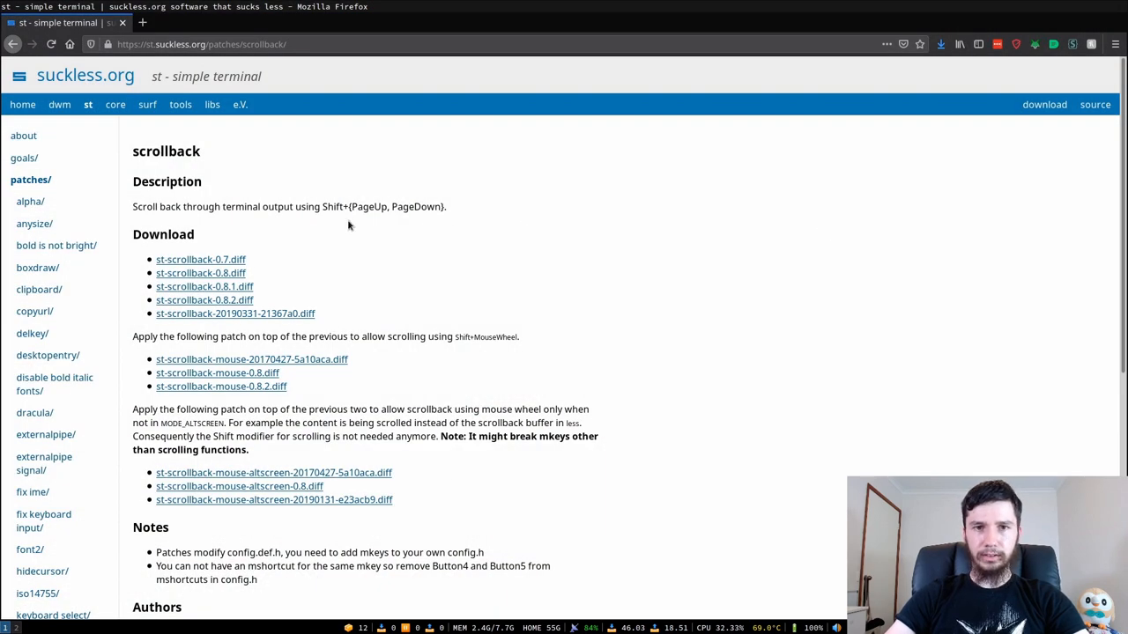
pyautogui.moveTo(294, 202)
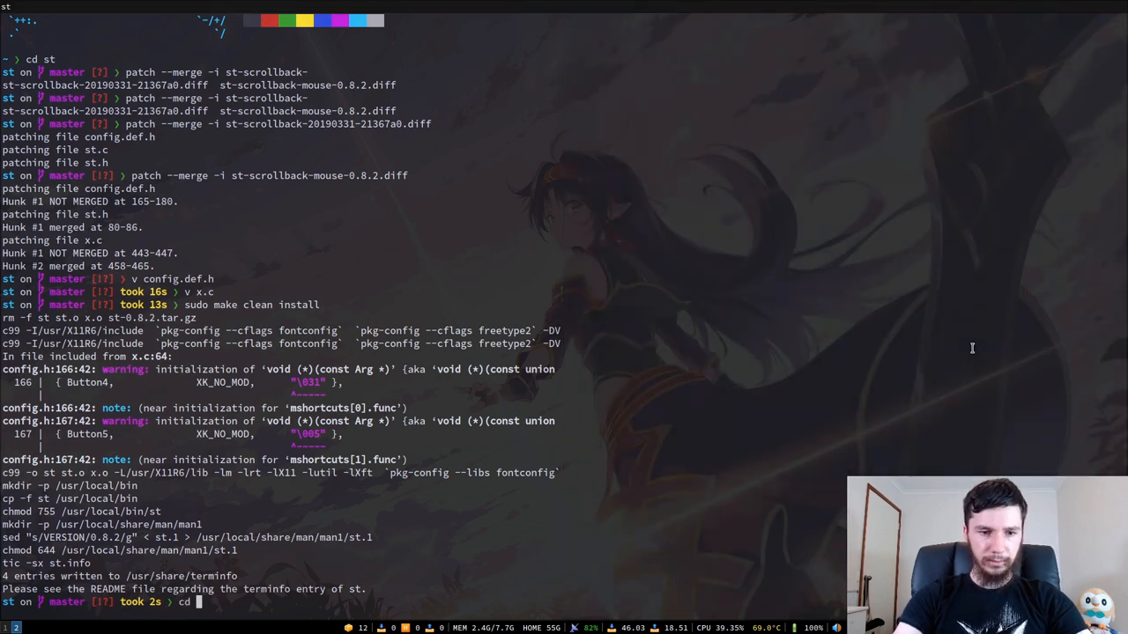
# - In config.h, switch the scroll mkeys to MODKEY and add MODKEY kscrollup/kscrolldown shortcuts
pyautogui.write('v')
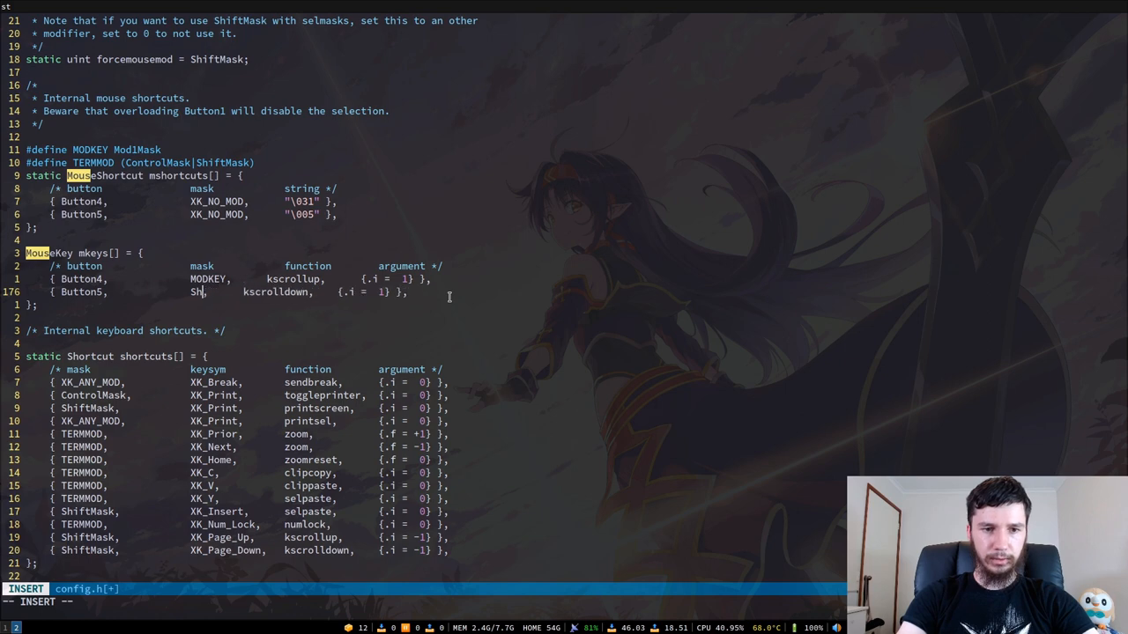
pyautogui.write('MODKEY')
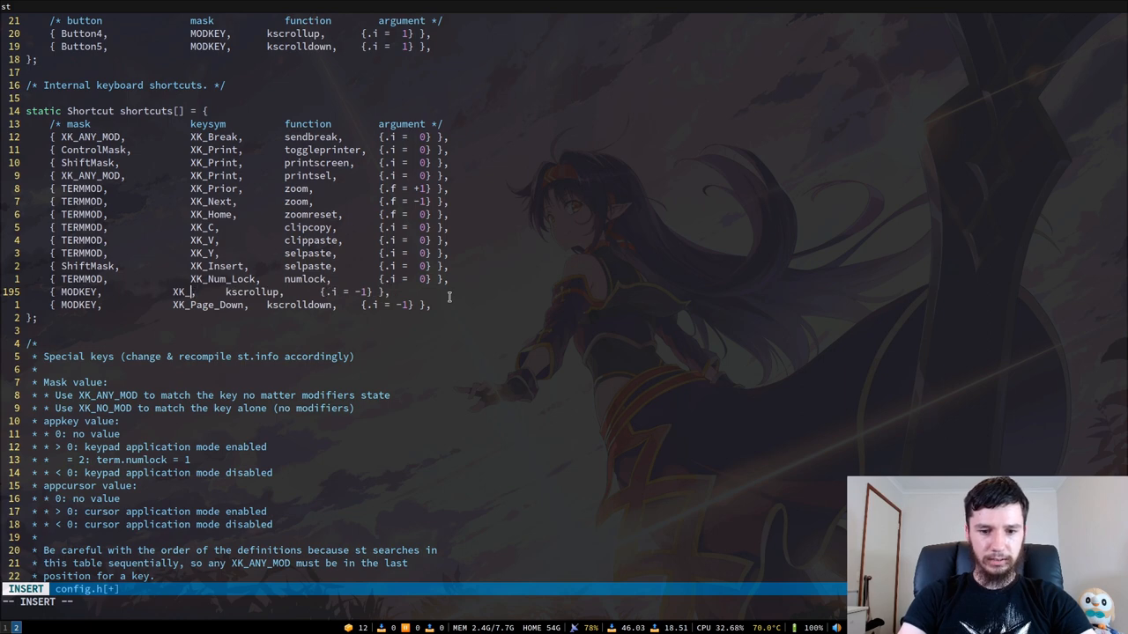
pyautogui.press('Escape')
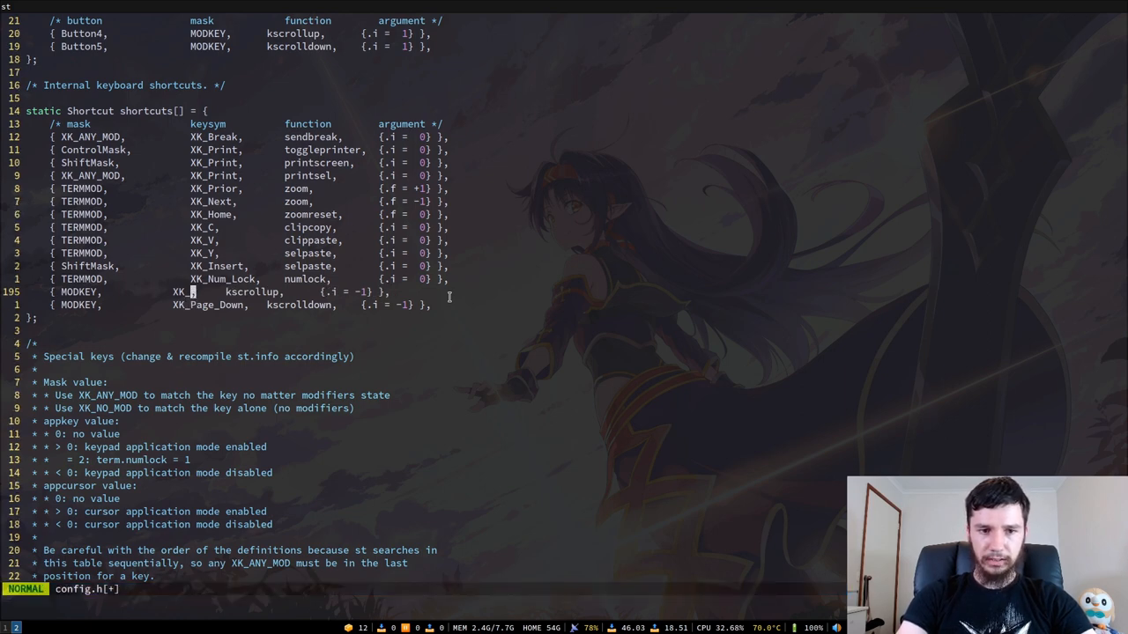
pyautogui.write('k')
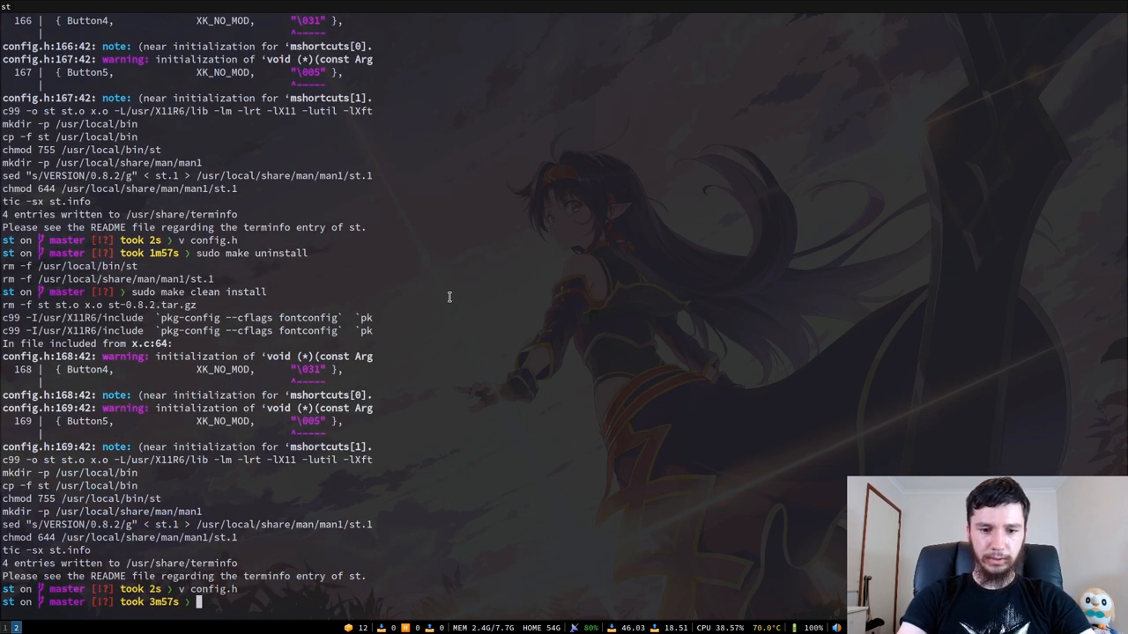
# - Uninstall st and rebuild it with sudo make clean install
pyautogui.write('sudo make unins')
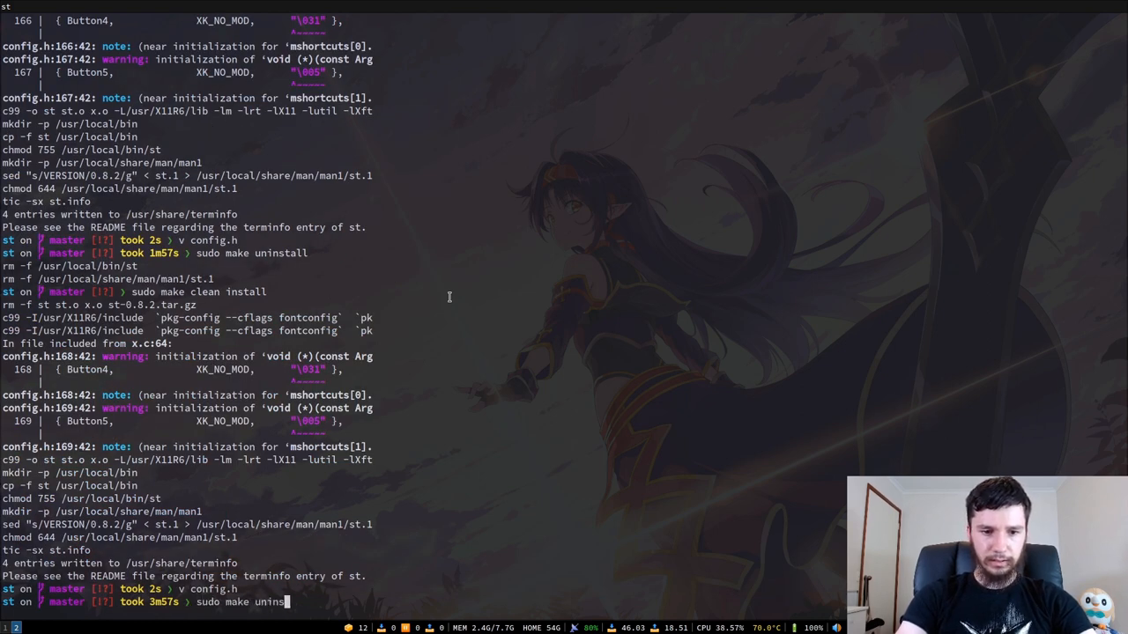
pyautogui.scroll(-3)
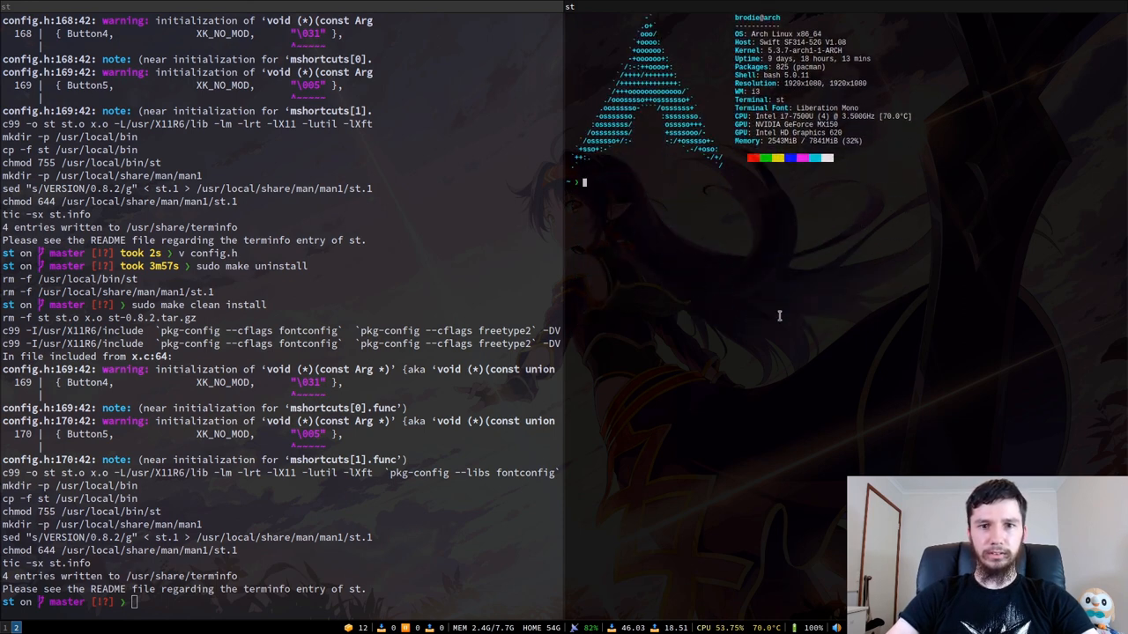
# - In a new st window, run history and scroll its output with the mouse wheel
pyautogui.write('histro')
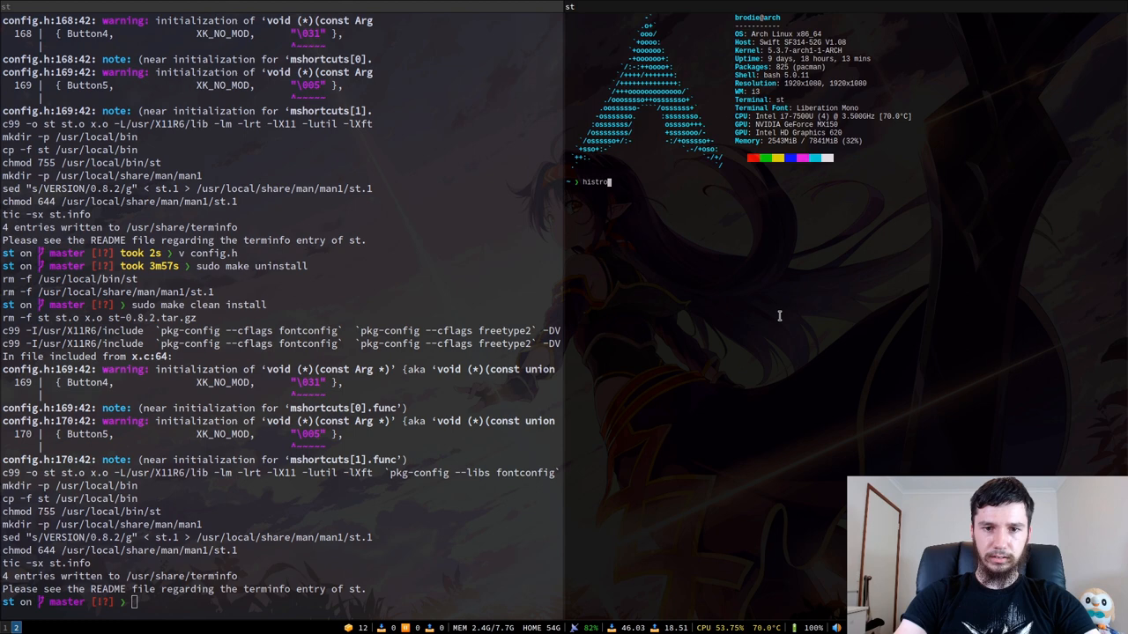
pyautogui.write('history')
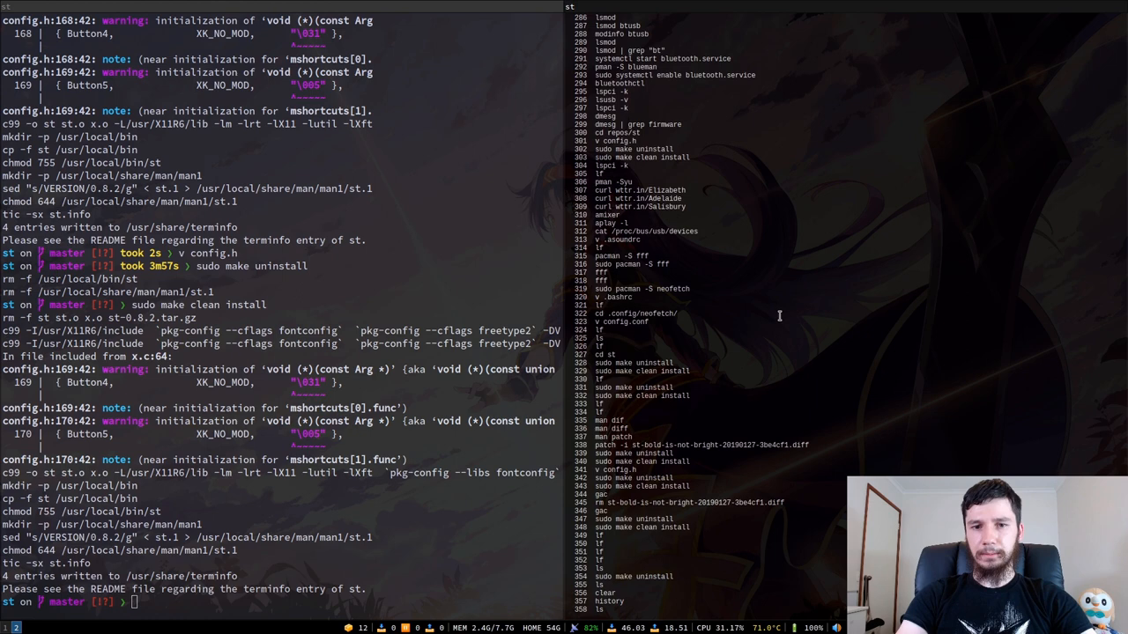
pyautogui.scroll(-3)
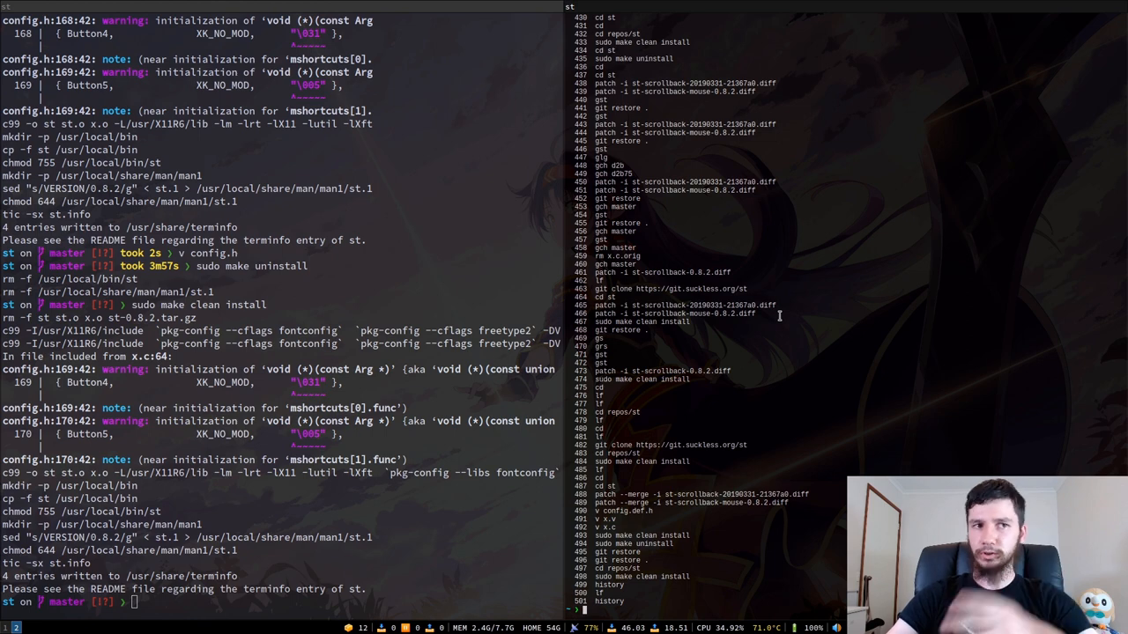
pyautogui.moveTo(867, 289)
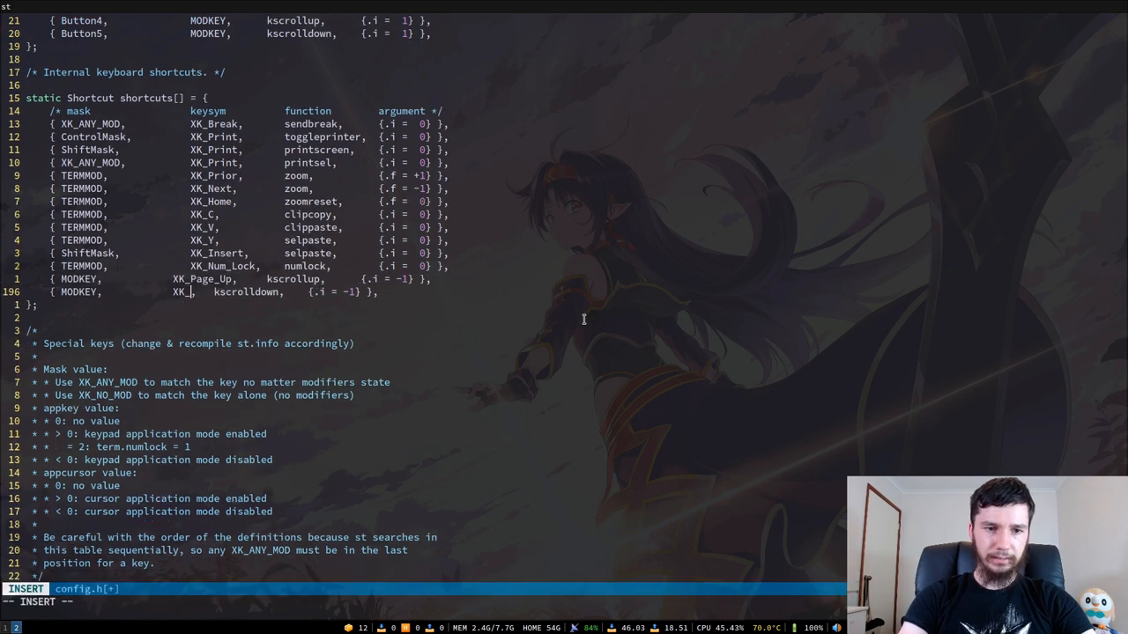
# - Set the kscrollup/kscrolldown shortcut keysyms to XK_Page_Up and XK_Page_Down and save
pyautogui.write('Page_Do')
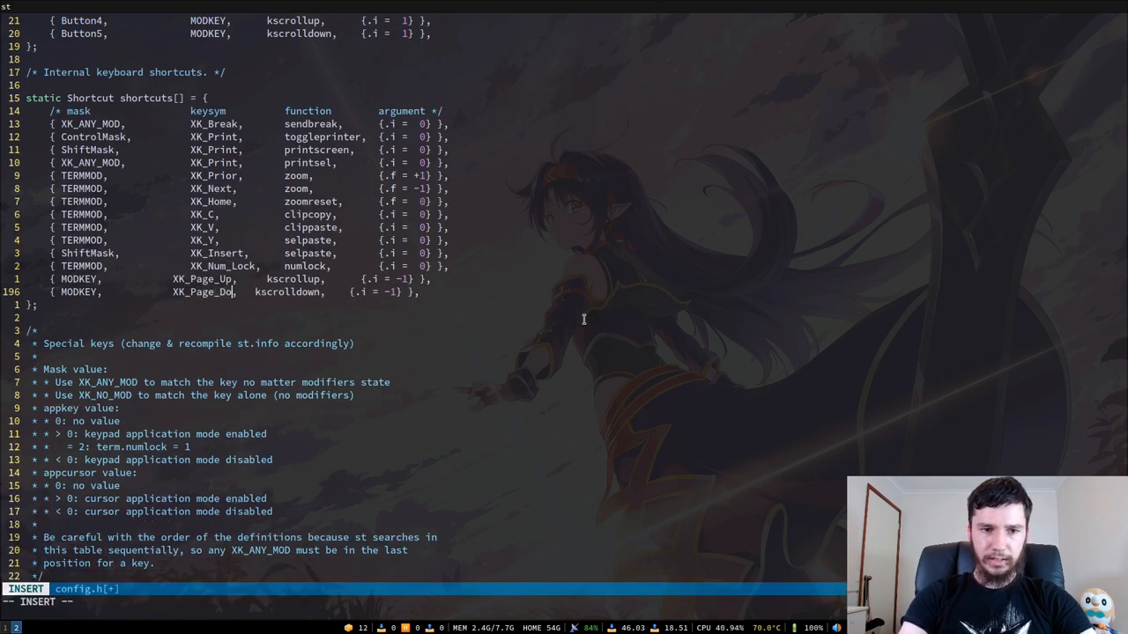
pyautogui.press('Escape')
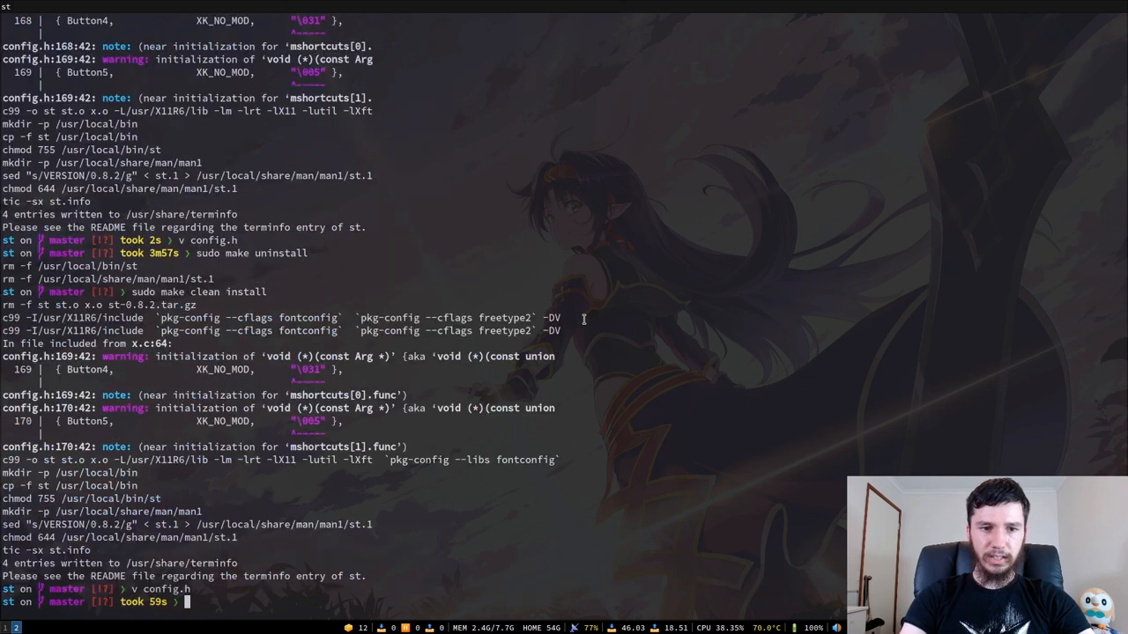
# - Uninstall and reinstall st with sudo make uninstall and clean install
pyautogui.write('s')
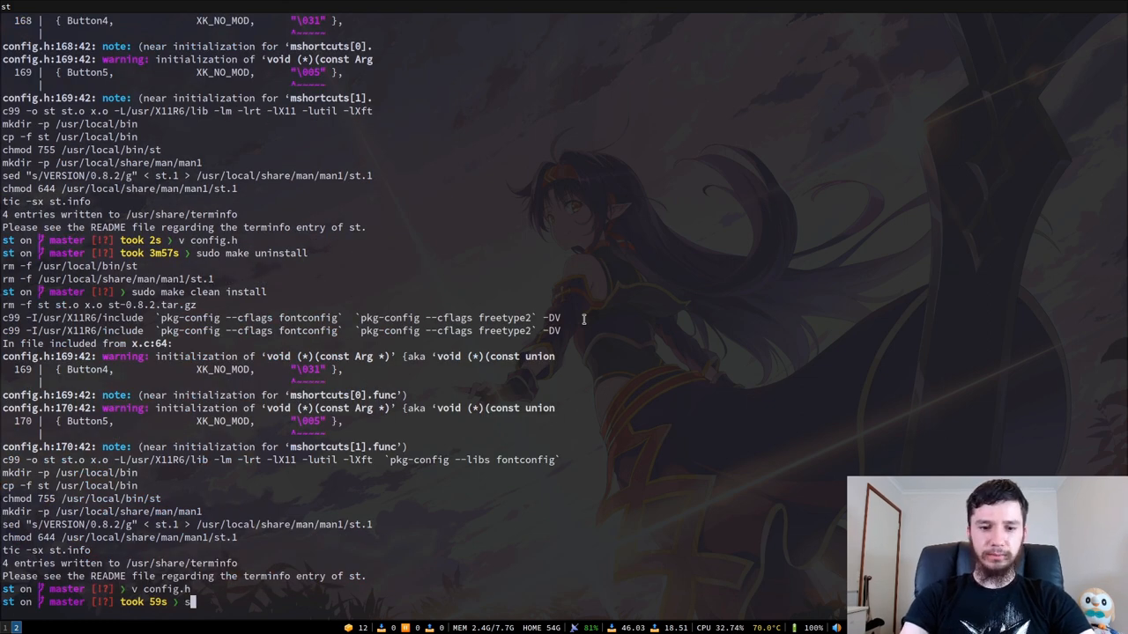
pyautogui.write('udo make')
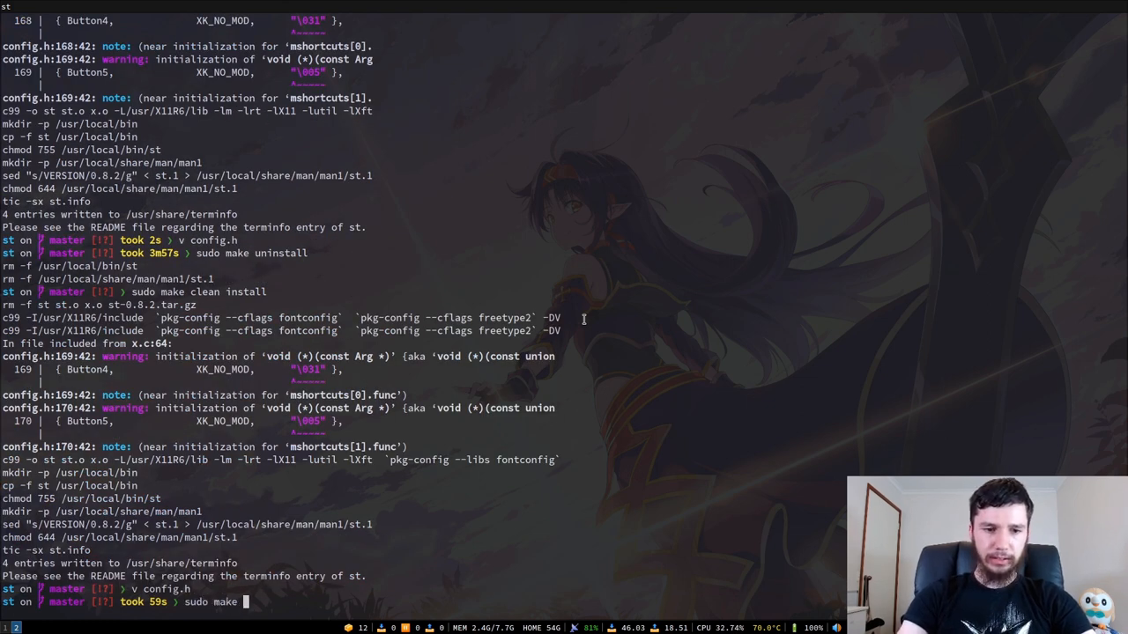
pyautogui.press('Return')
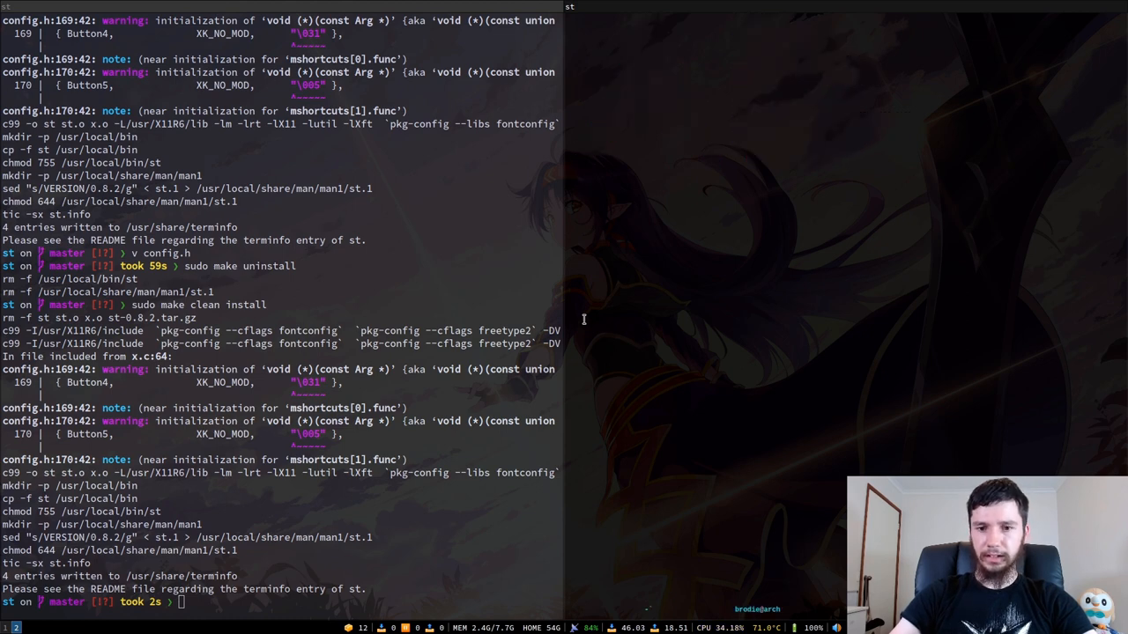
# - In a new st window, run neofetch and history, then scroll back with Alt+wheel
pyautogui.write('neofetch')
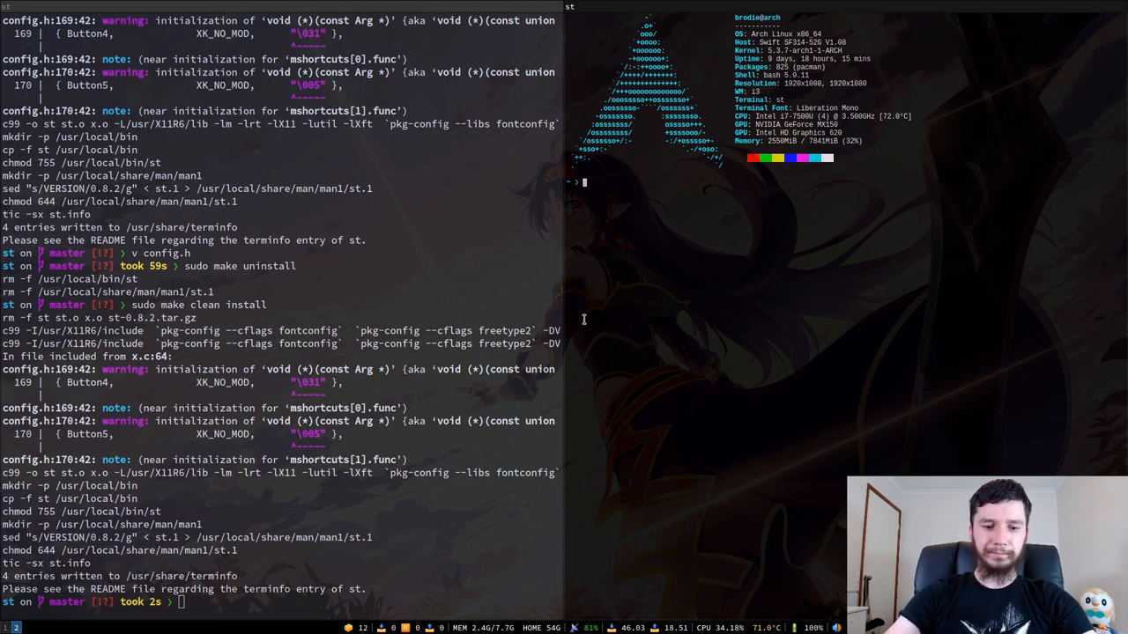
pyautogui.write('hi')
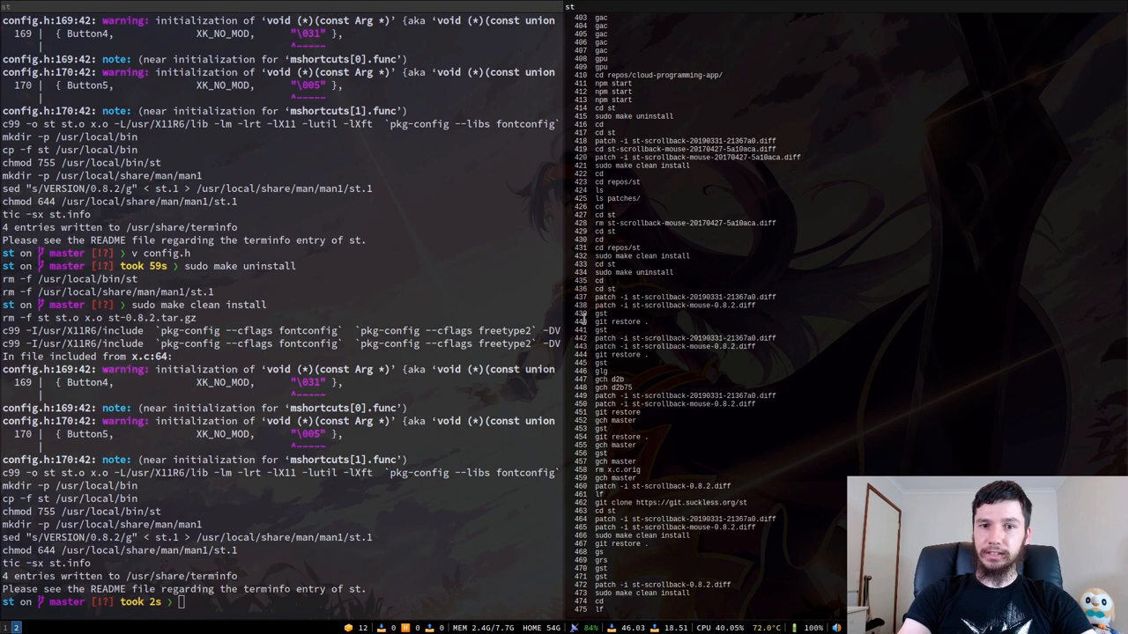
pyautogui.scroll(-3)
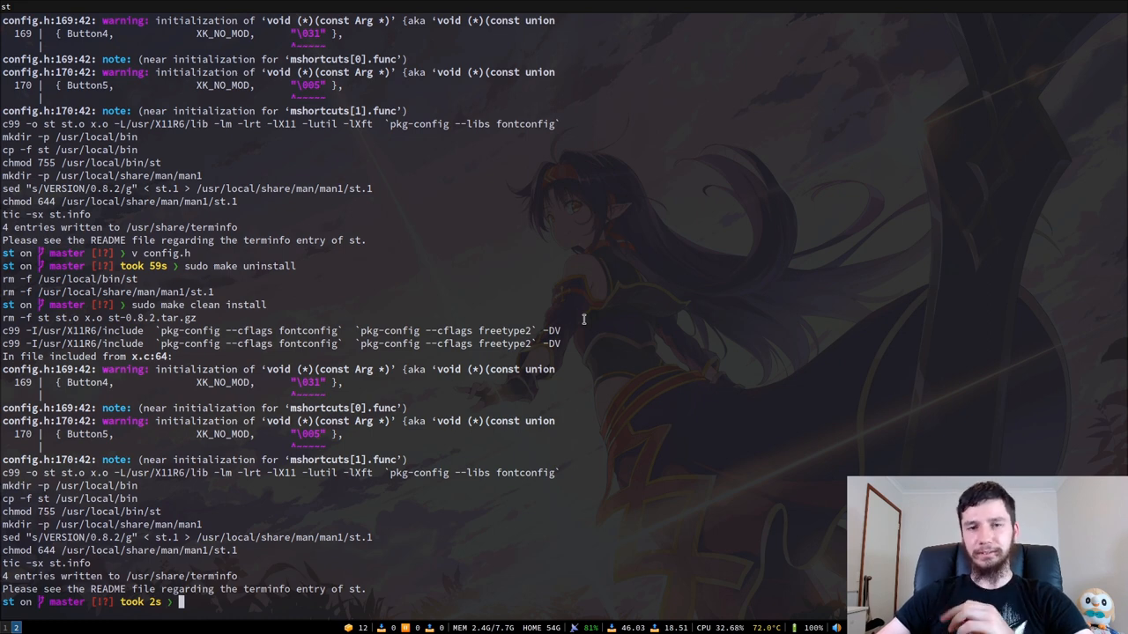
# - Reopen config.h in vim to check the shortcuts and quit
pyautogui.write('c')
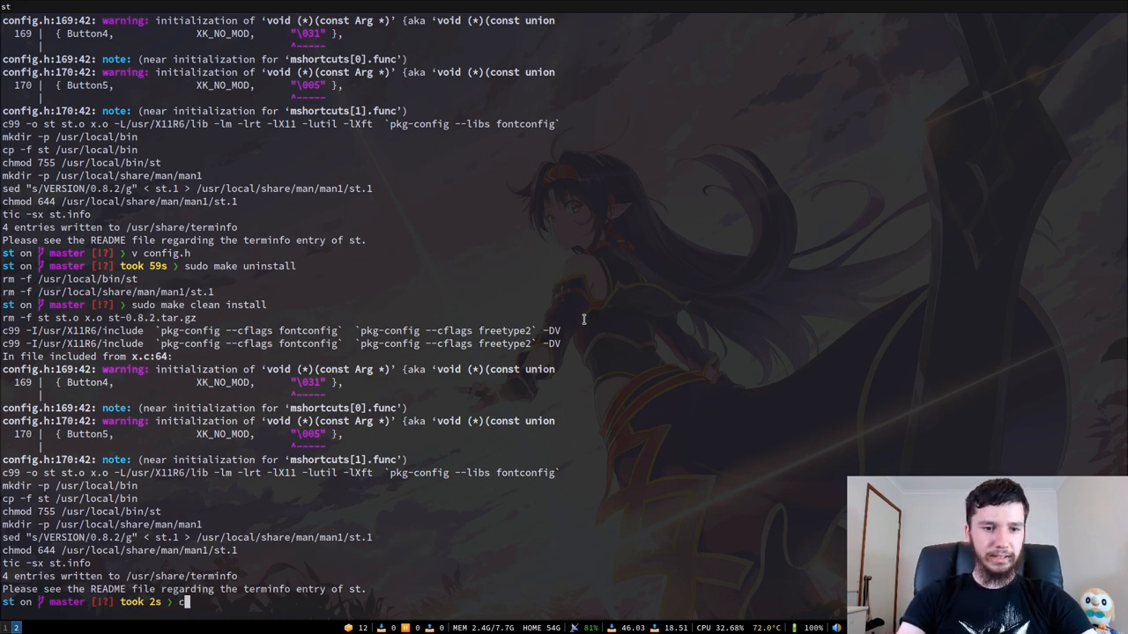
pyautogui.write('onfig.')
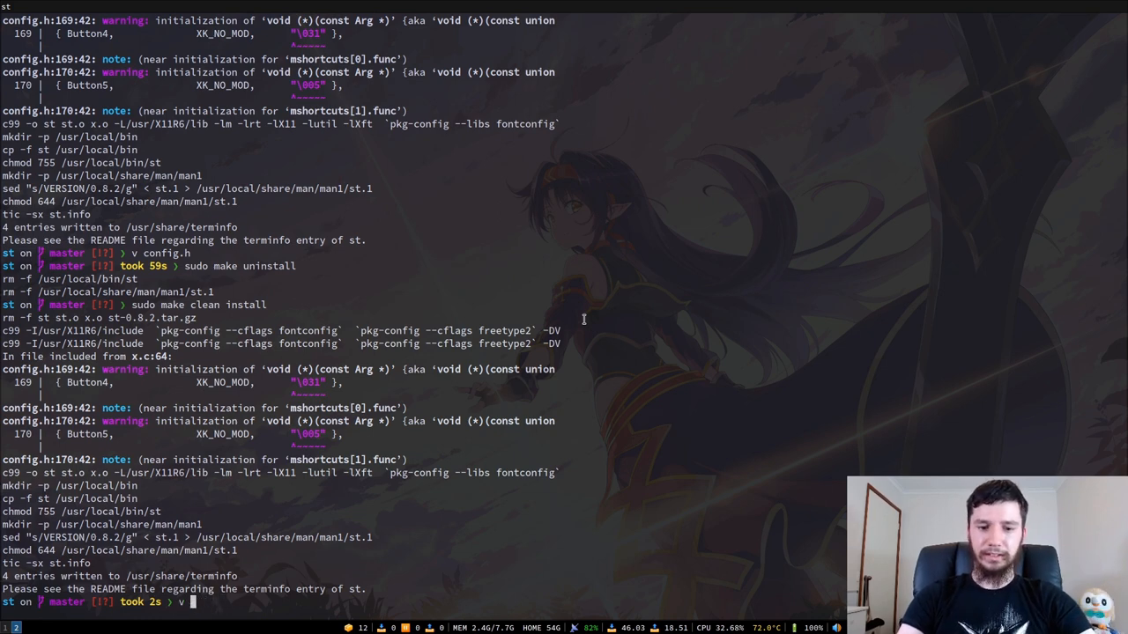
pyautogui.write('config.h')
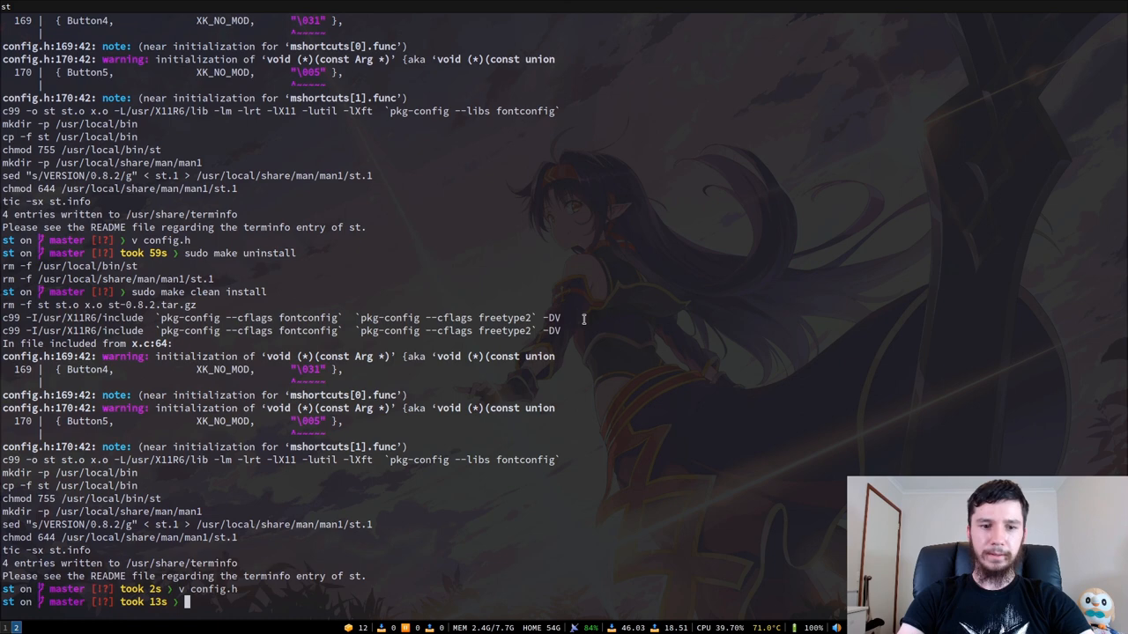
# - Uninstall and reinstall st, then scroll through history in a new st window
pyautogui.write('s')
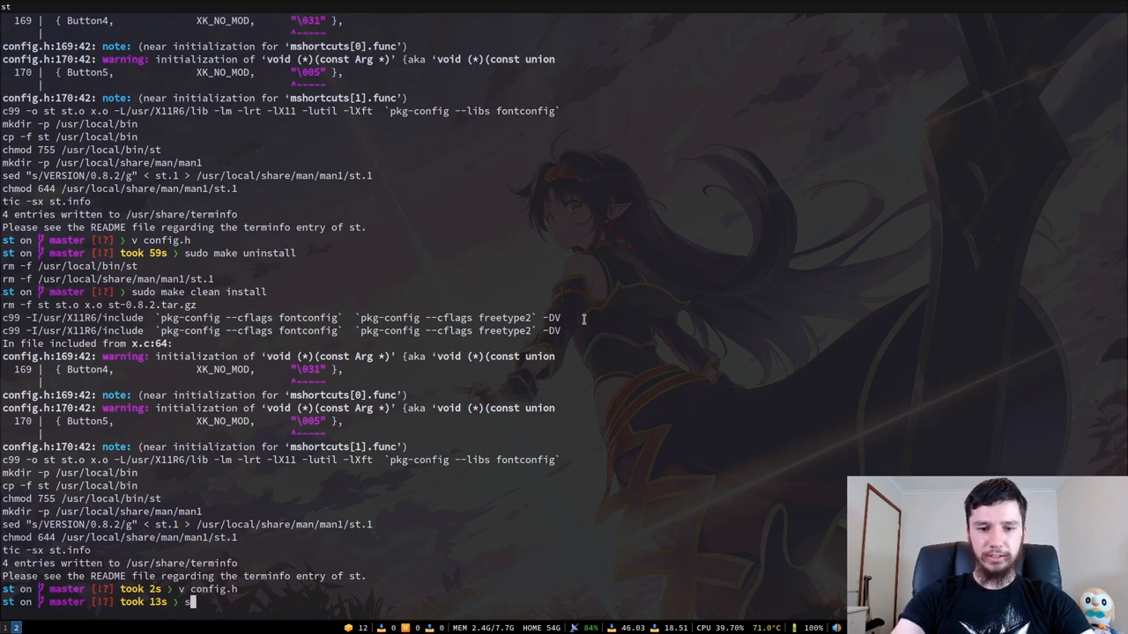
pyautogui.write('sudo make u')
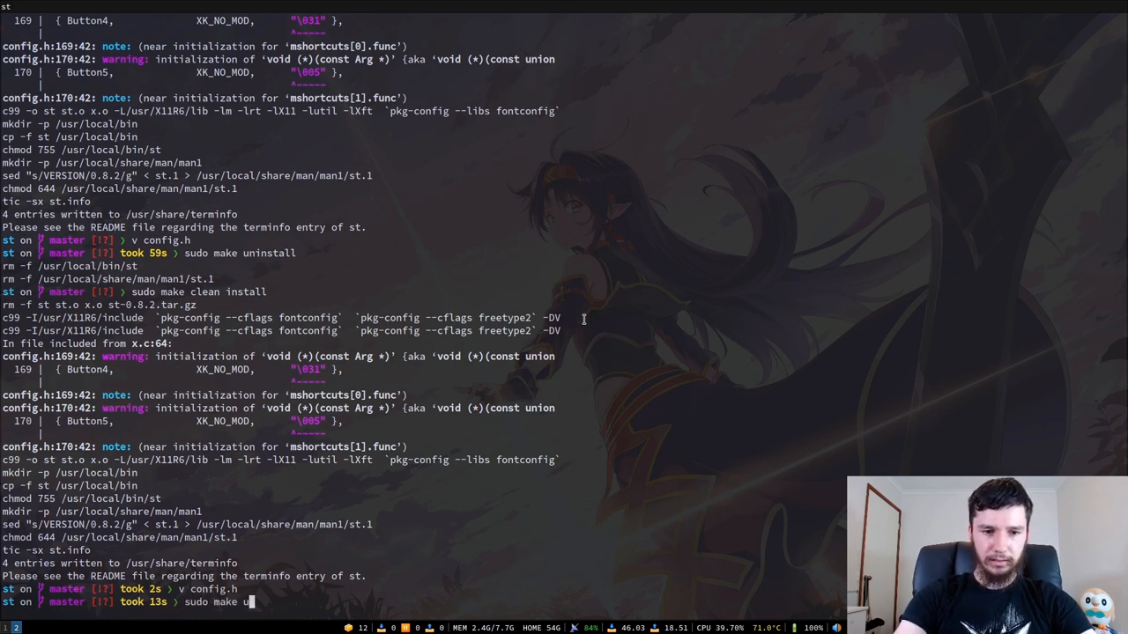
pyautogui.write('install')
pyautogui.write('histr')
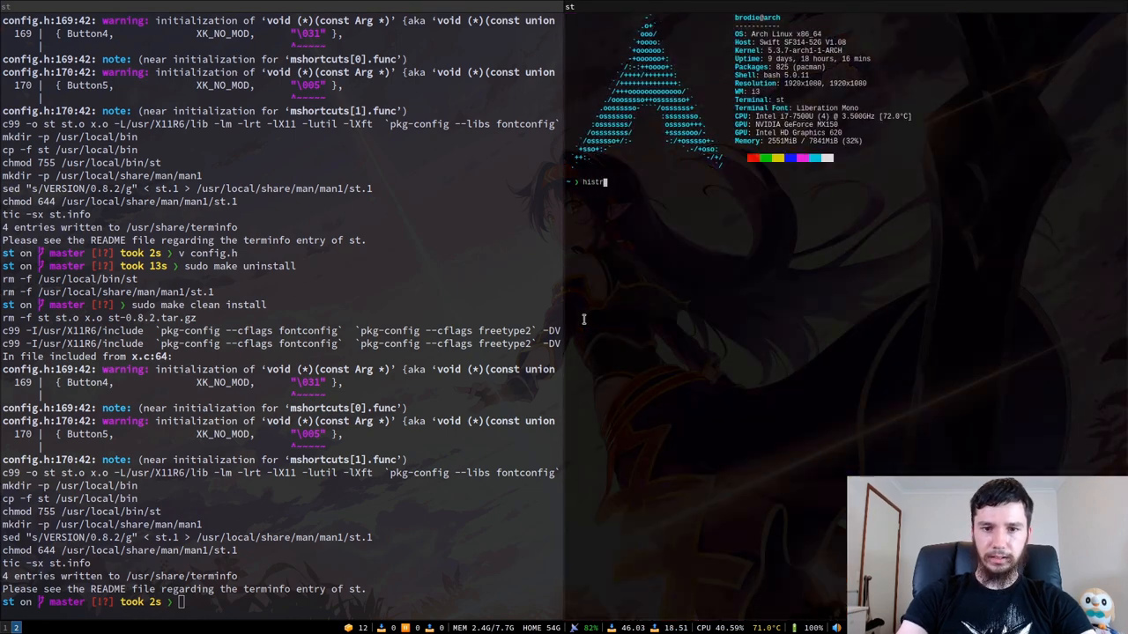
pyautogui.write('y')
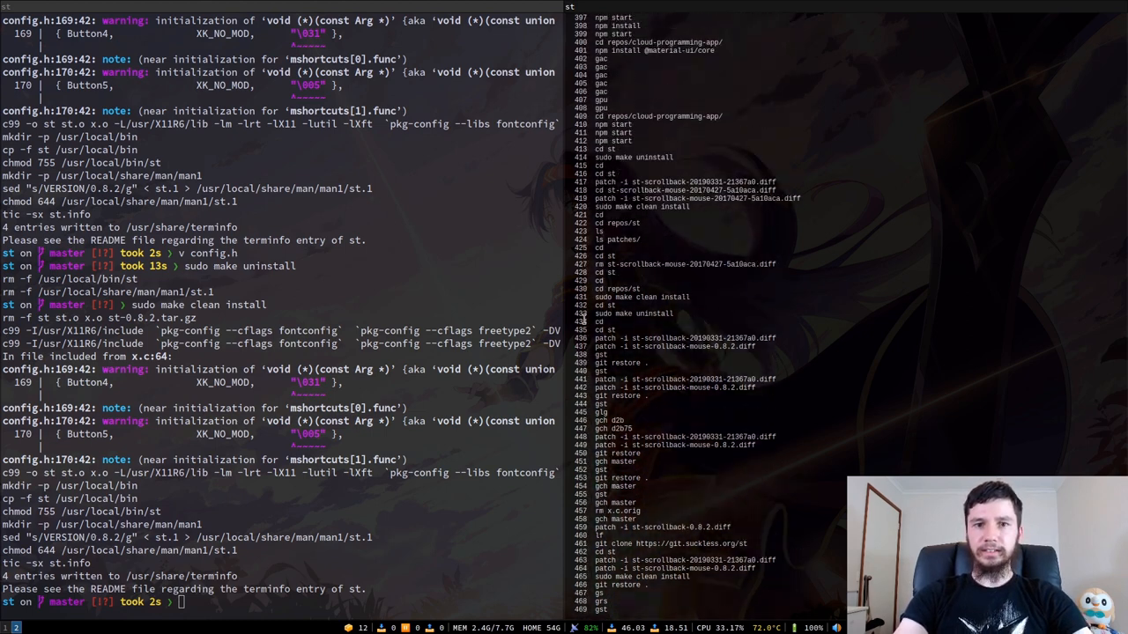
pyautogui.scroll(-3)
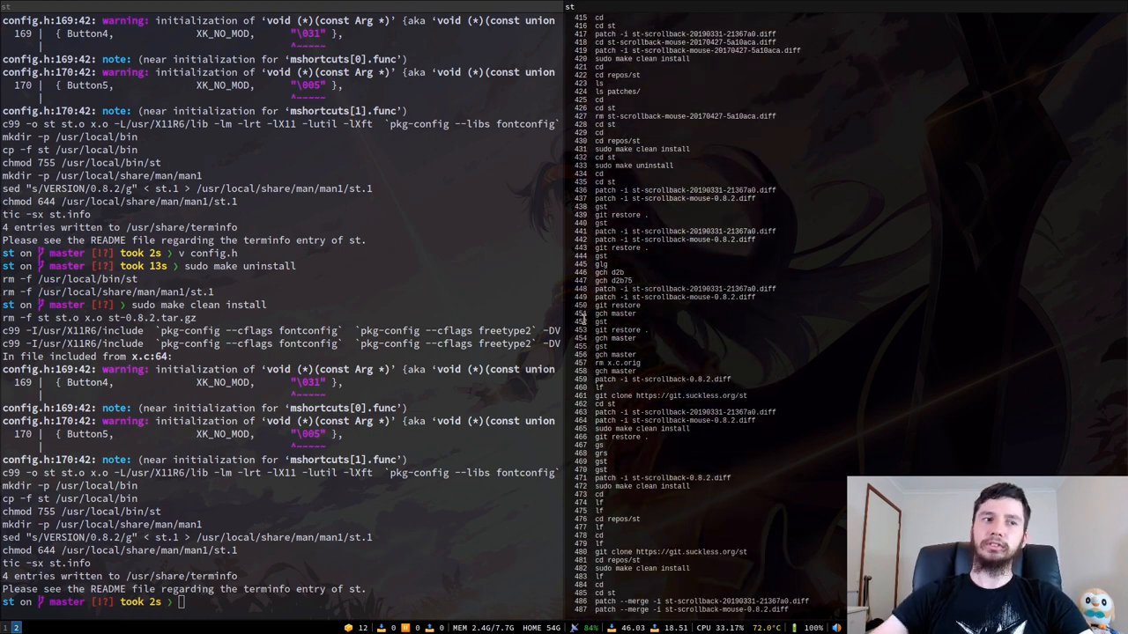